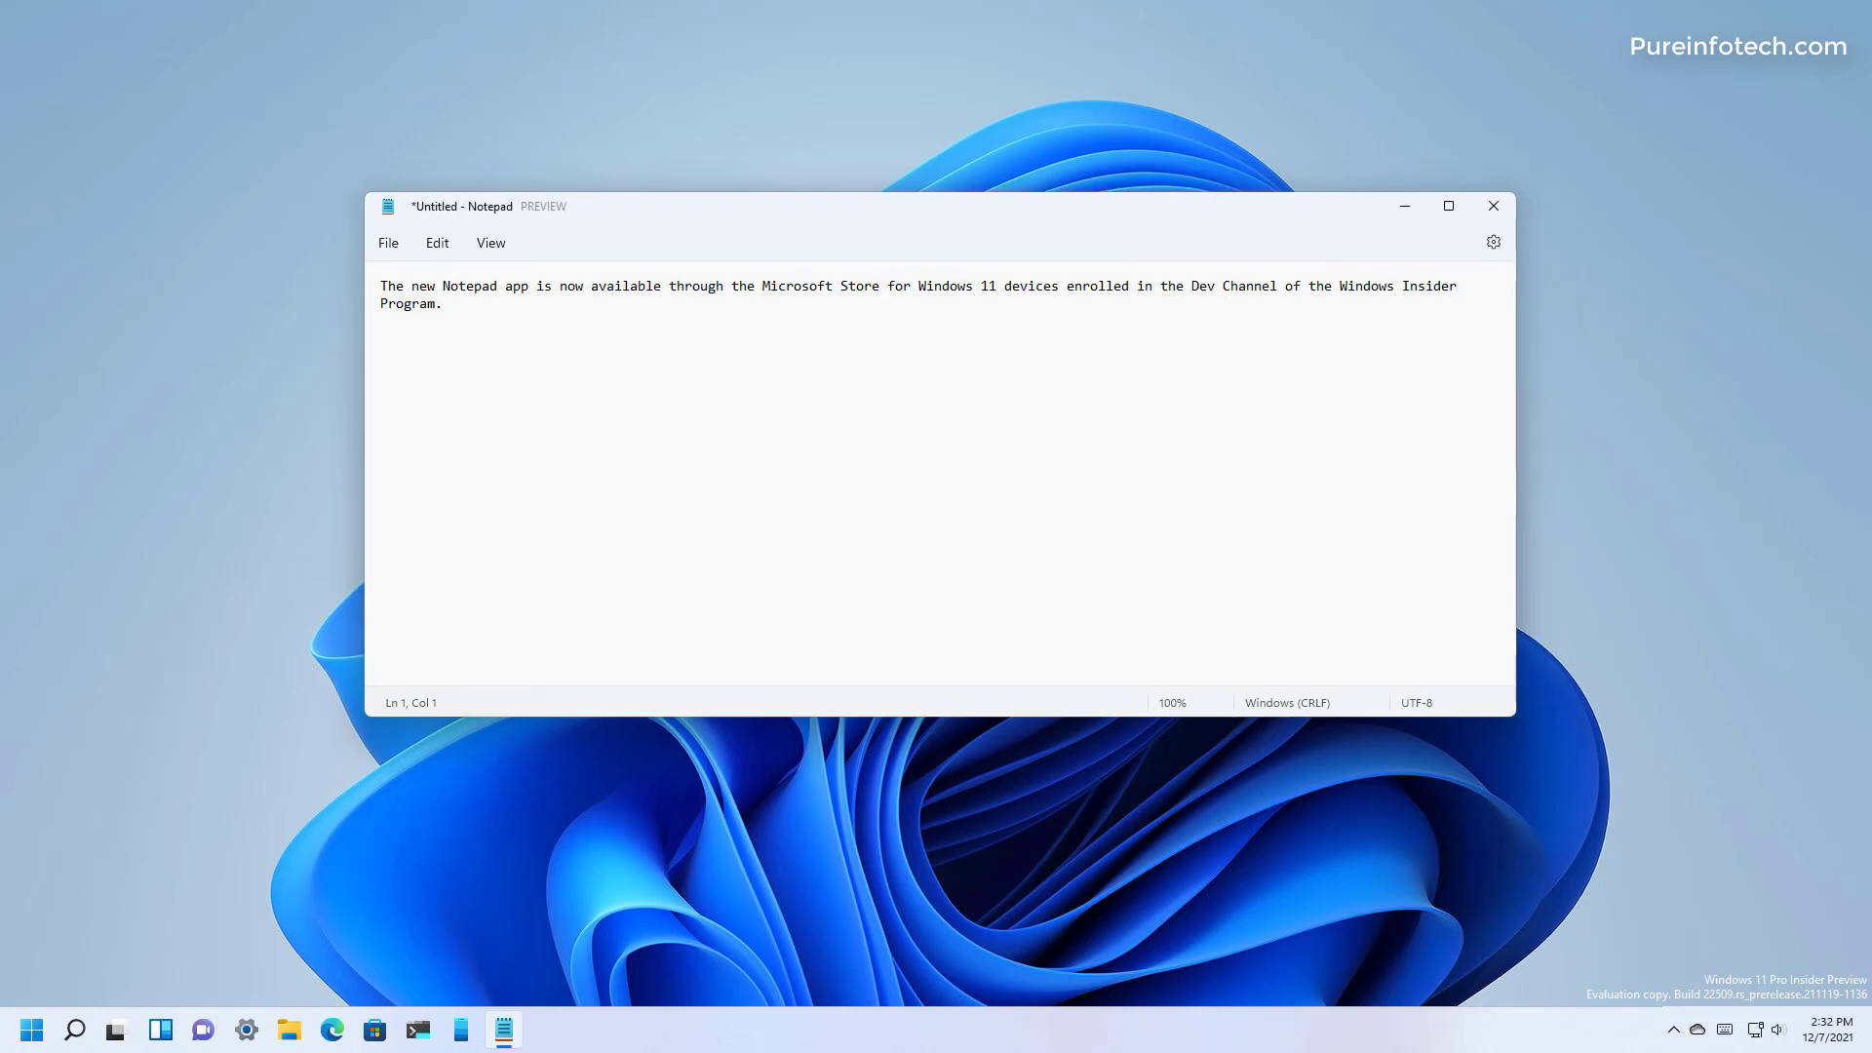
- Browse the Edit and View menus, then view font settings: Lucida Console, Regular, size 12
click(437, 243)
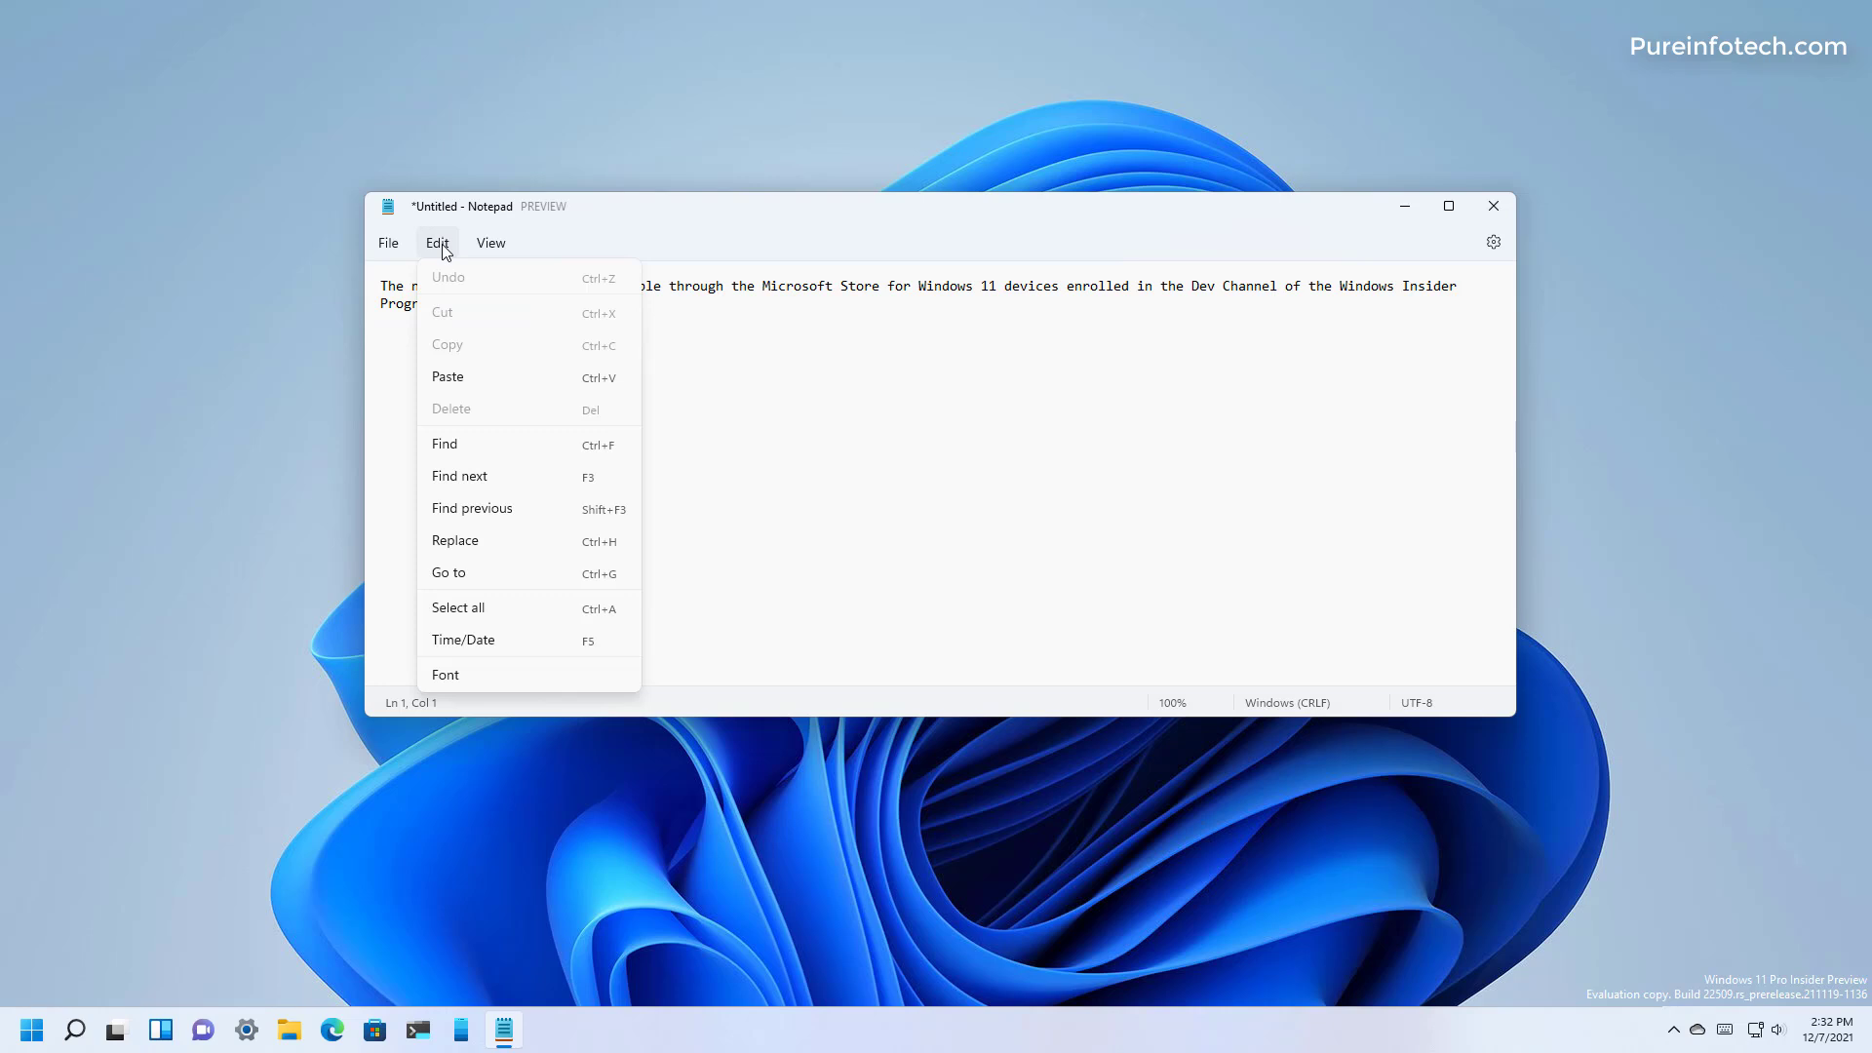
click(490, 243)
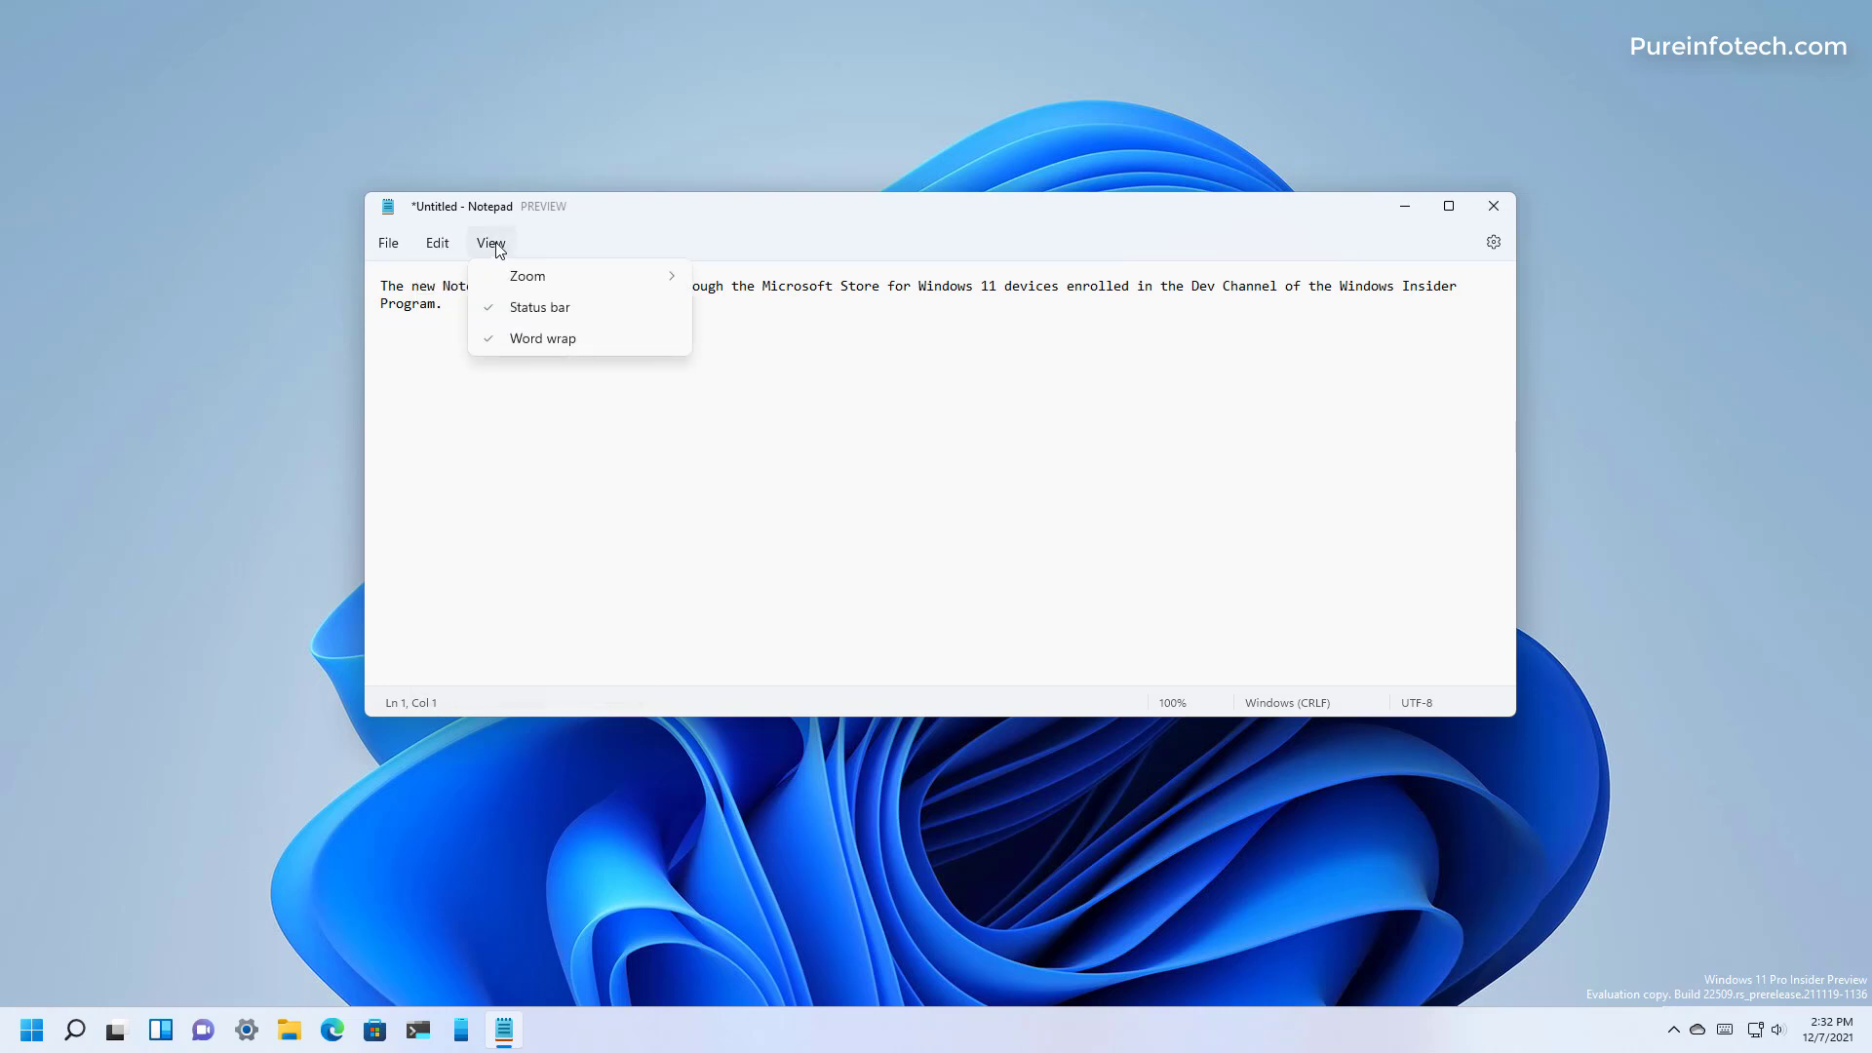
mouse_move(527, 276)
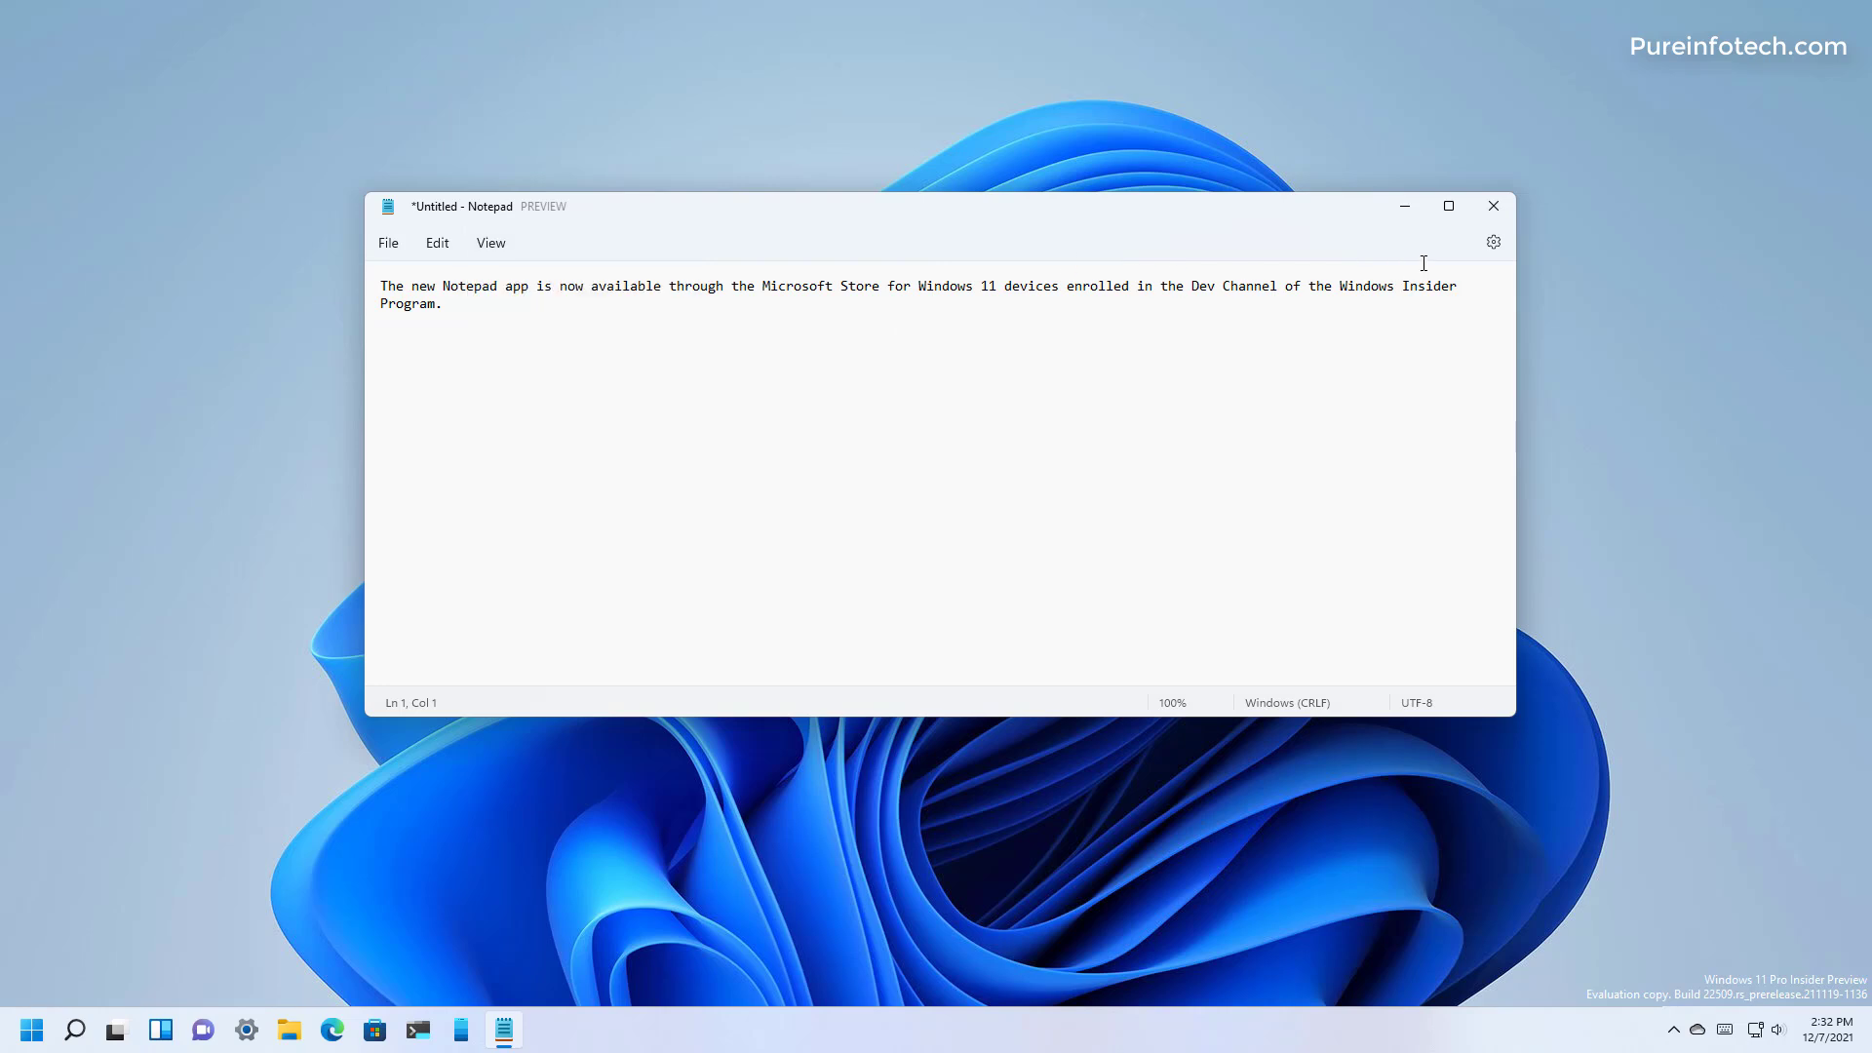
click(1492, 241)
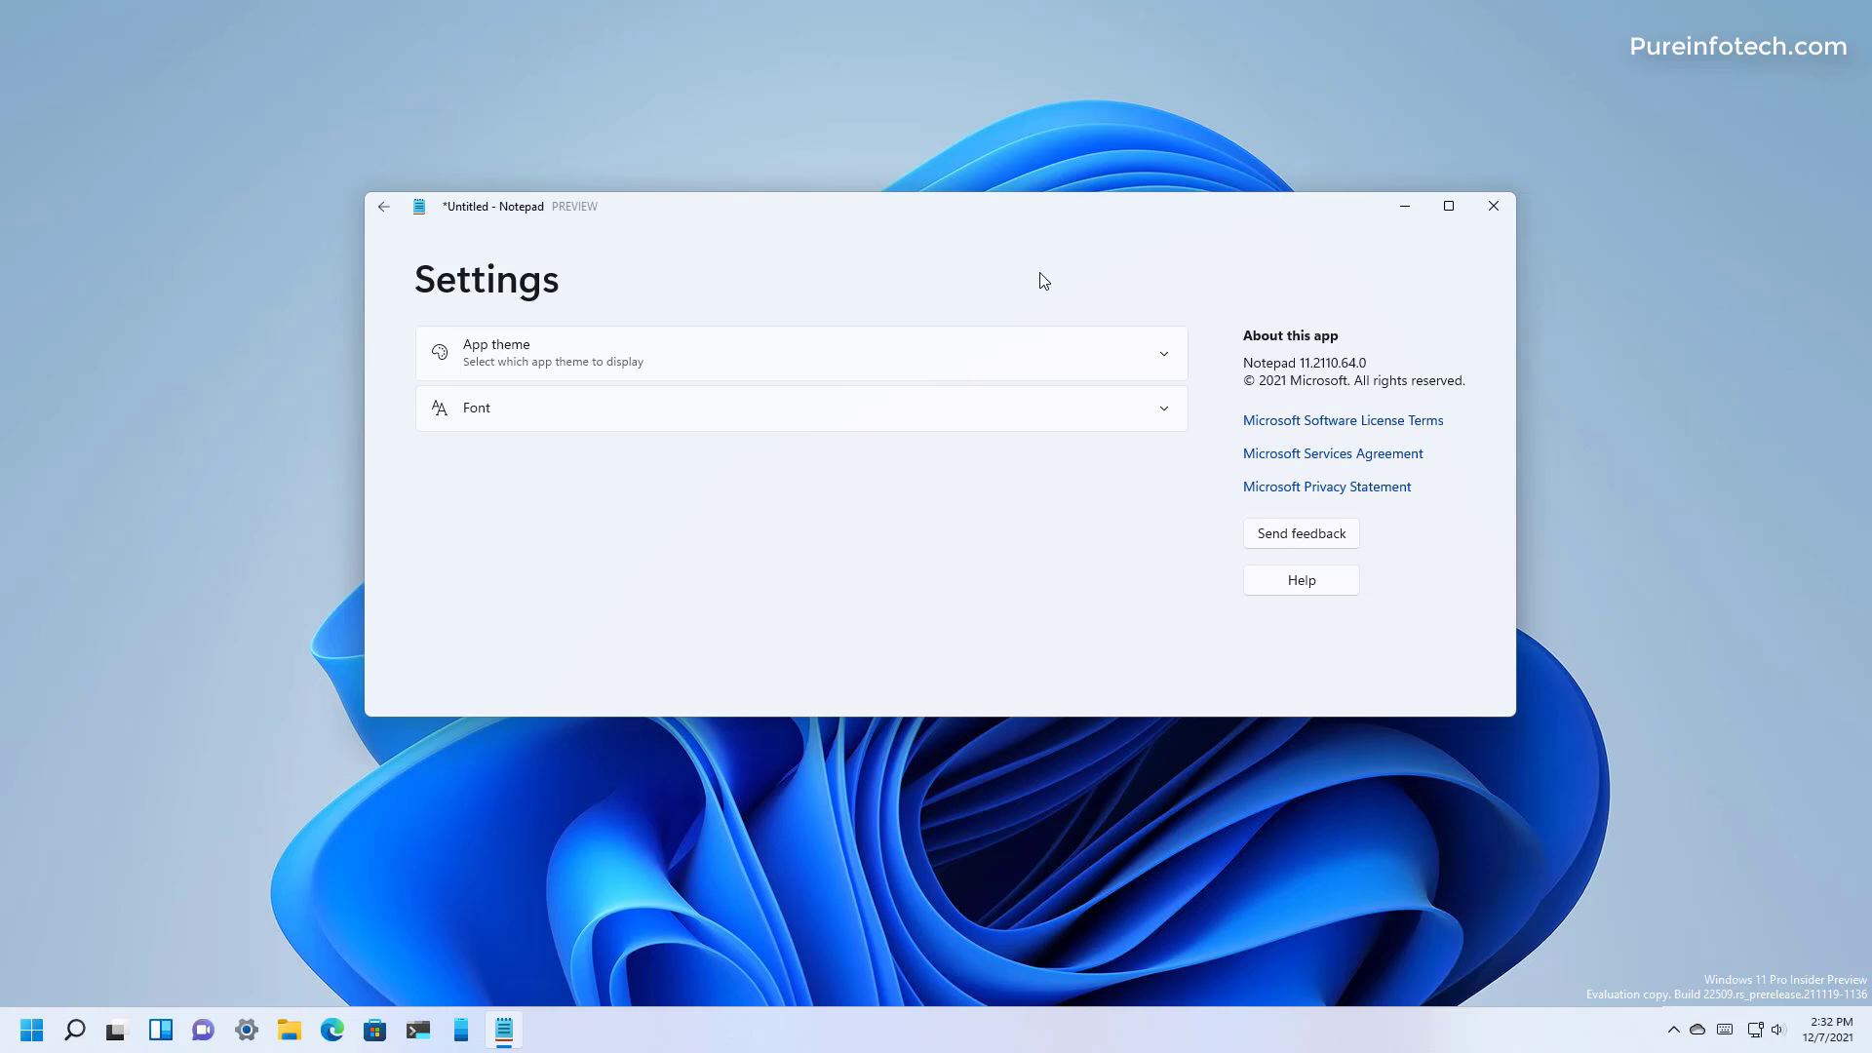
click(780, 408)
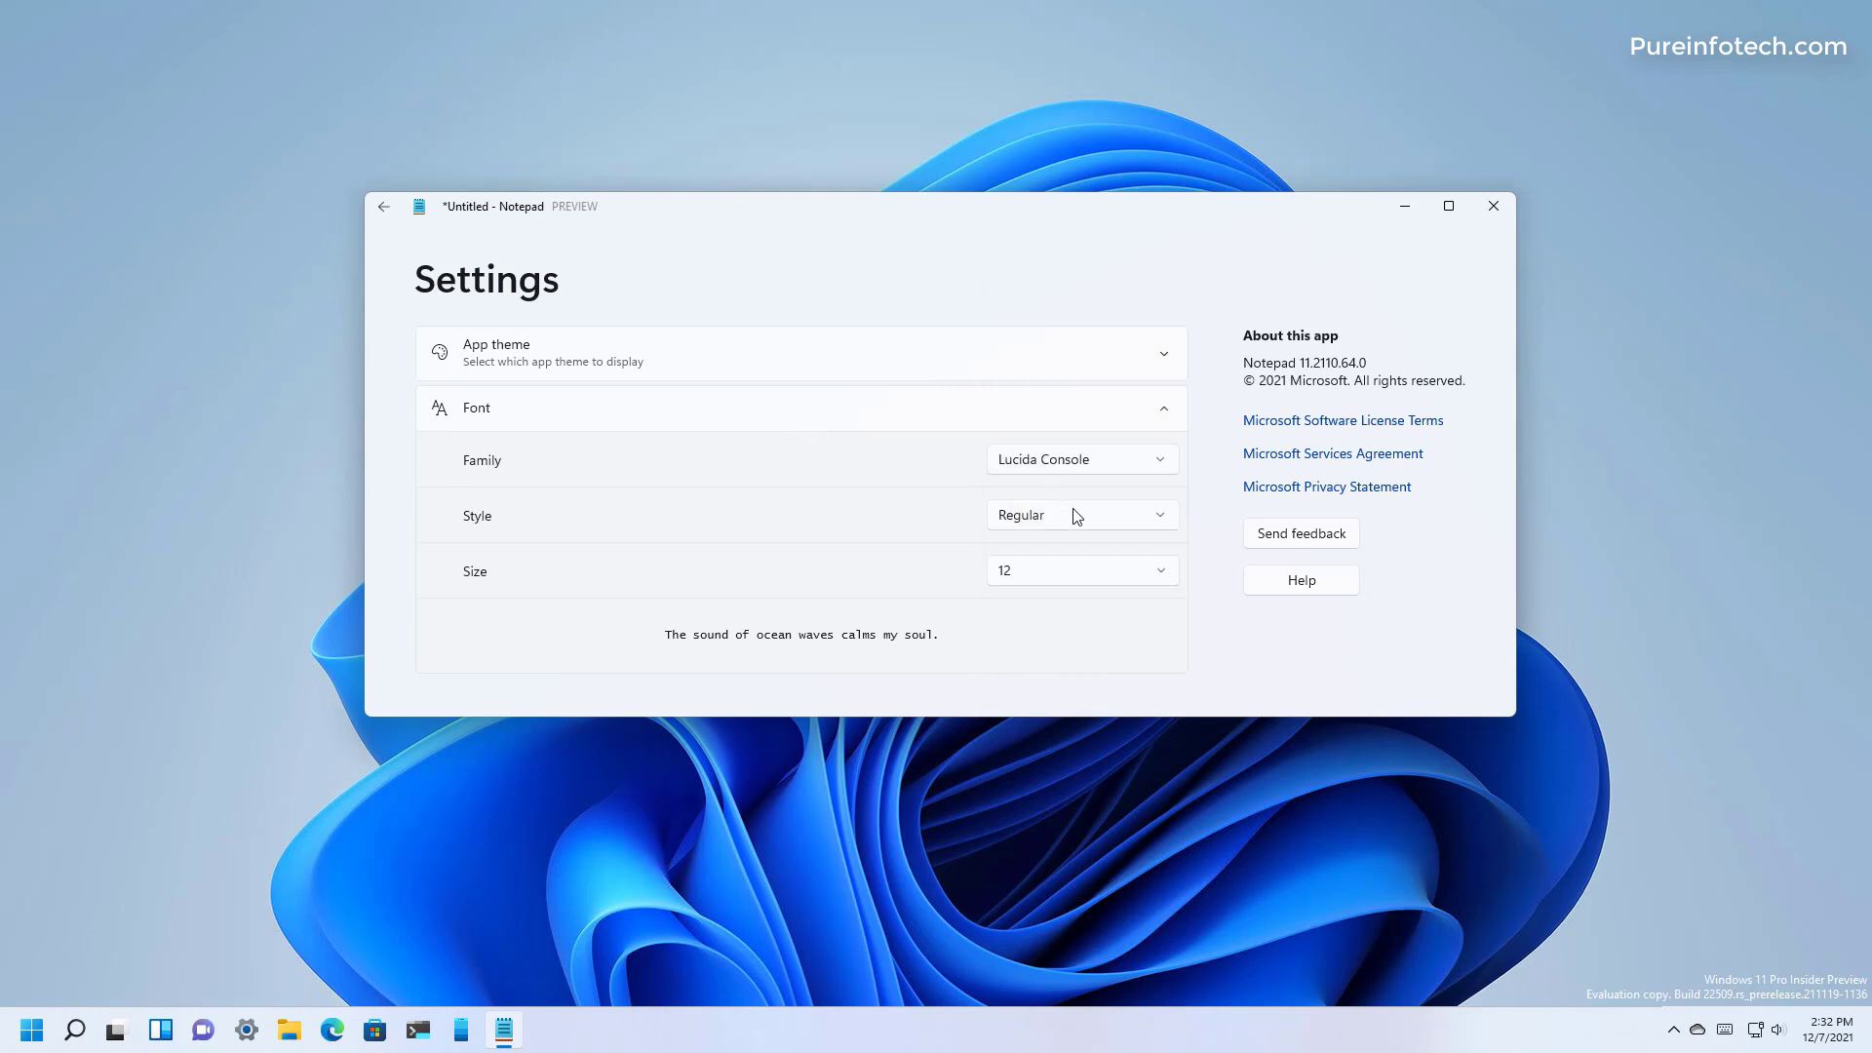
mouse_move(1064, 575)
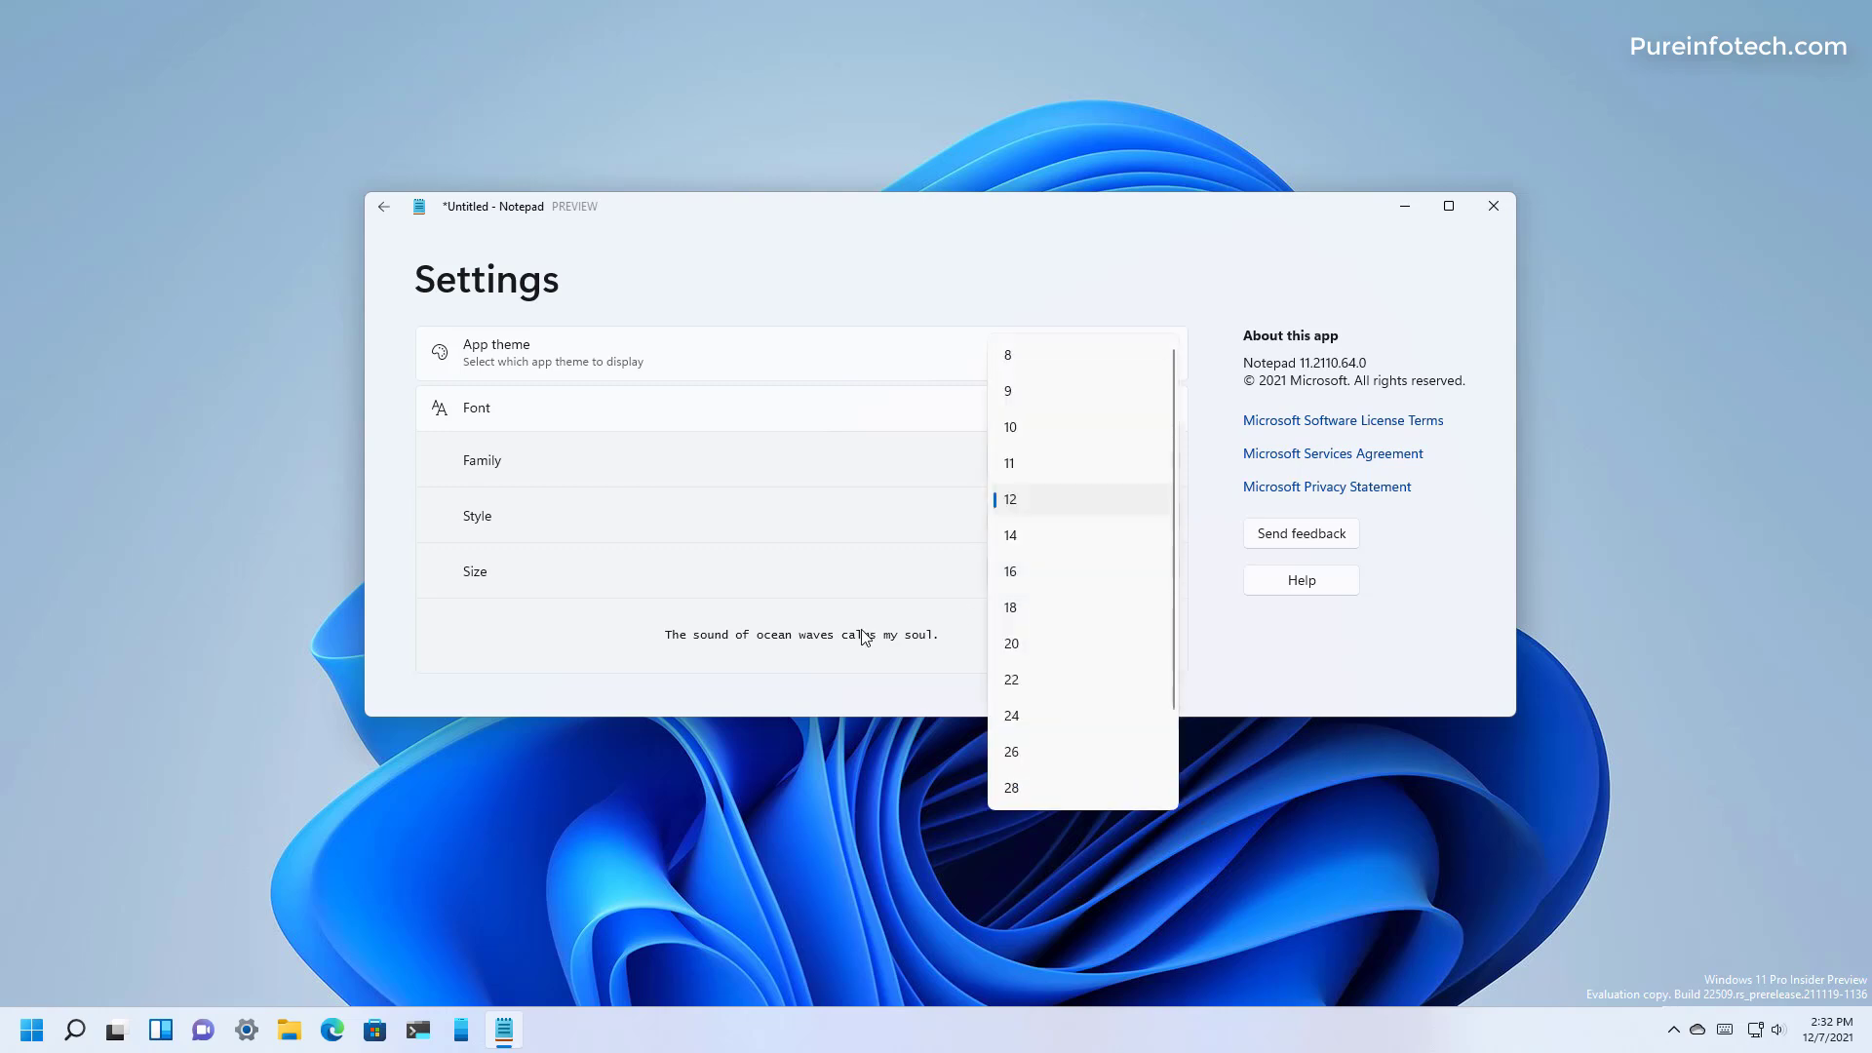
click(1010, 500)
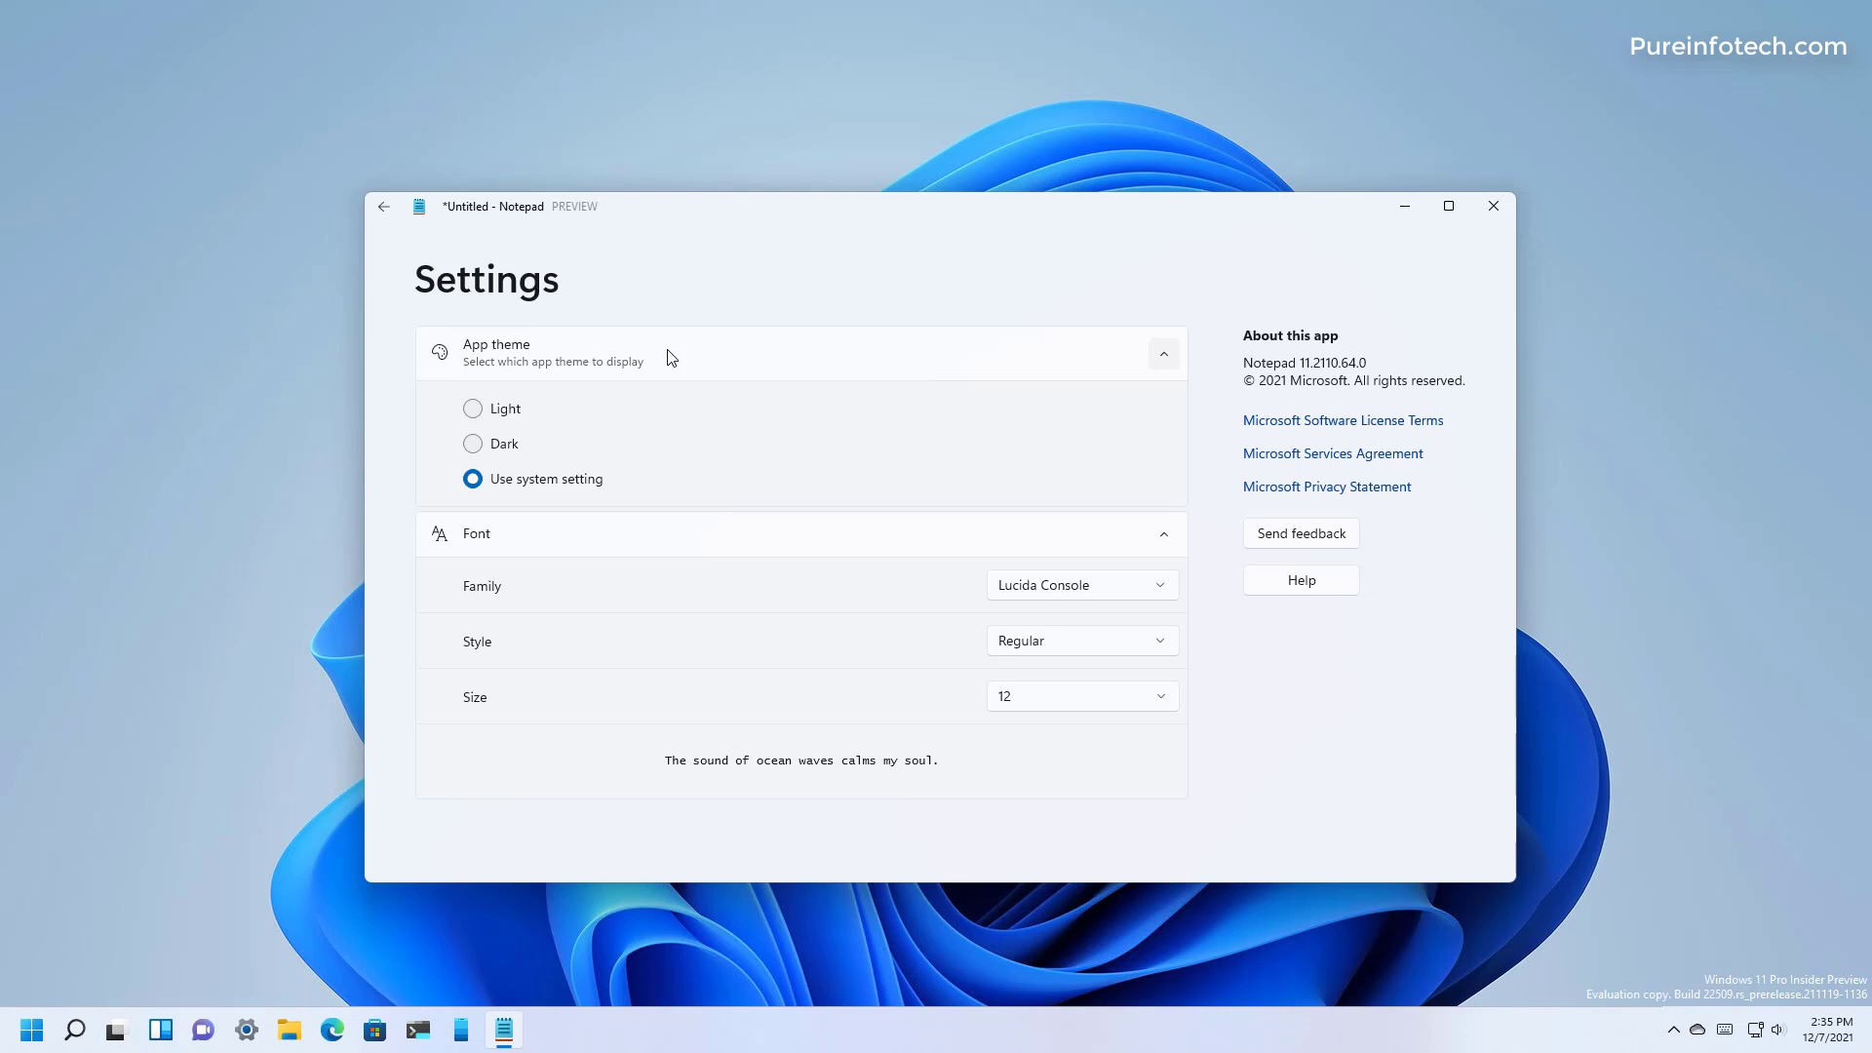
mouse_move(159, 1032)
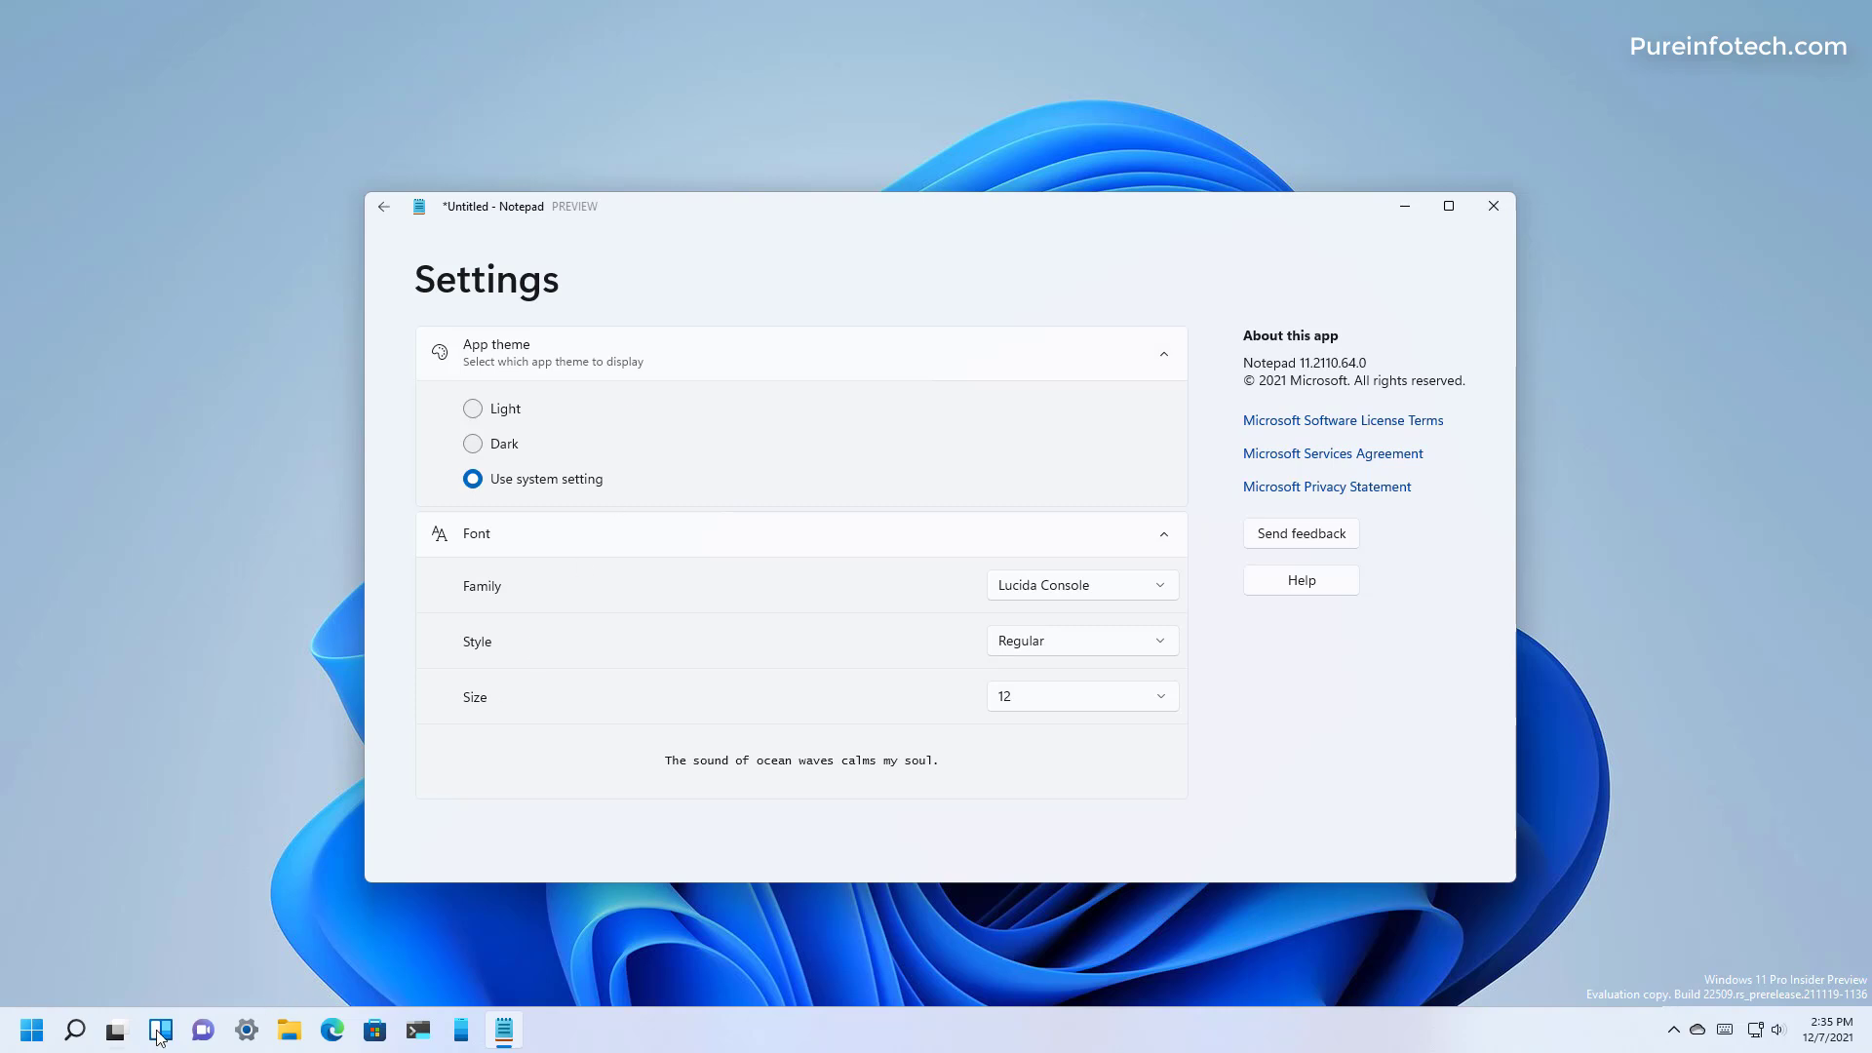
- Turn on Windows dark mode, return to the note, and reopen Settings at the Light theme
click(245, 1031)
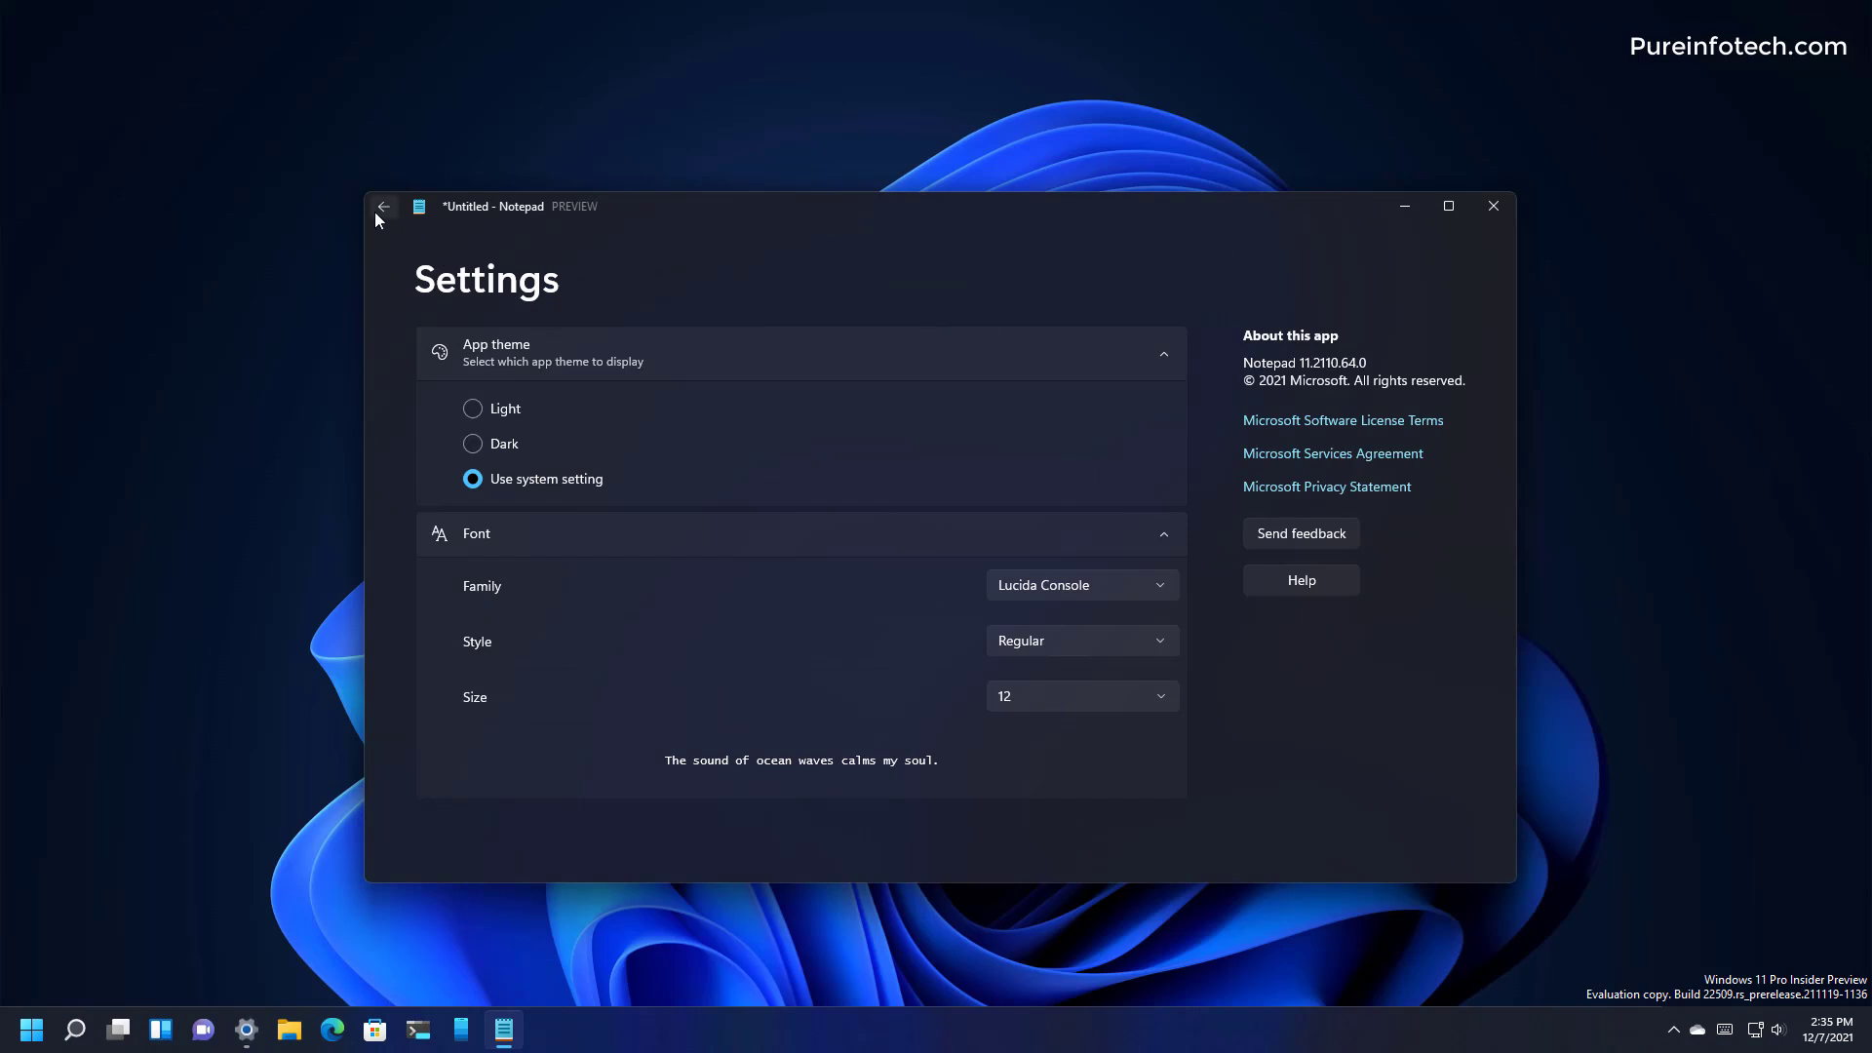
click(384, 207)
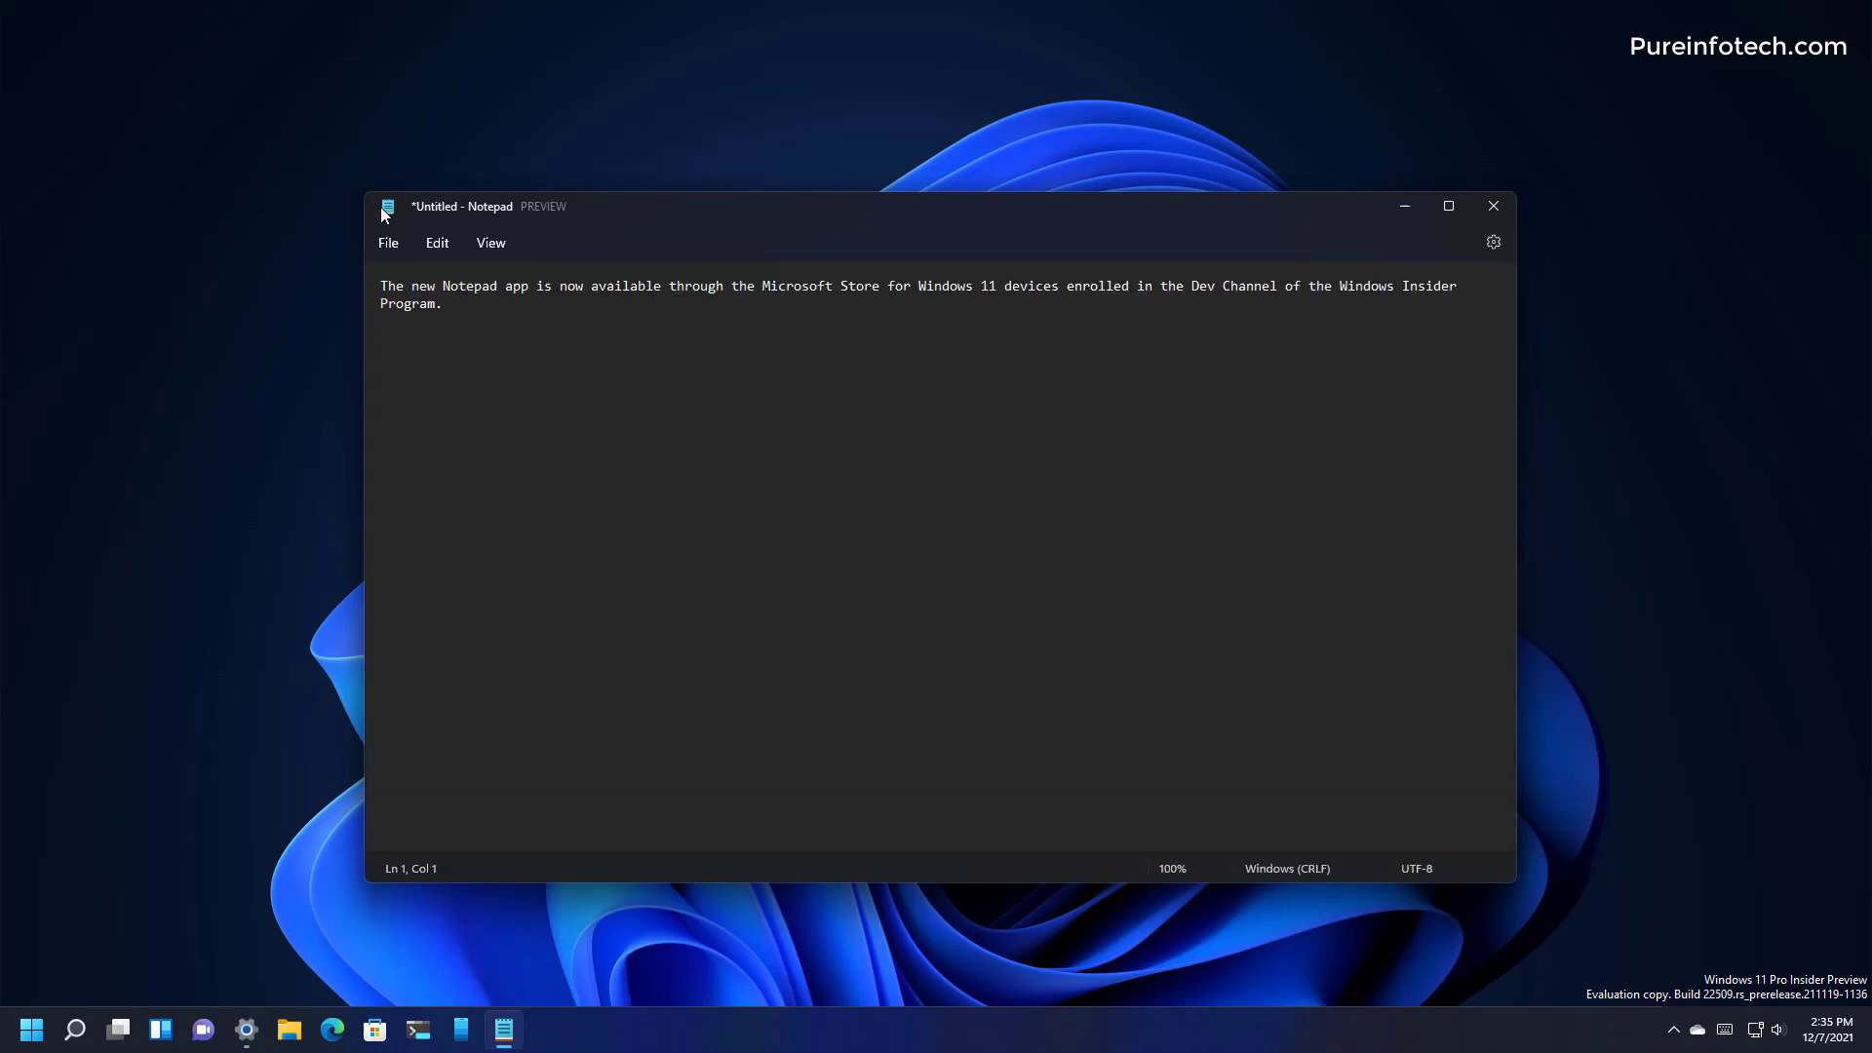
mouse_move(574, 525)
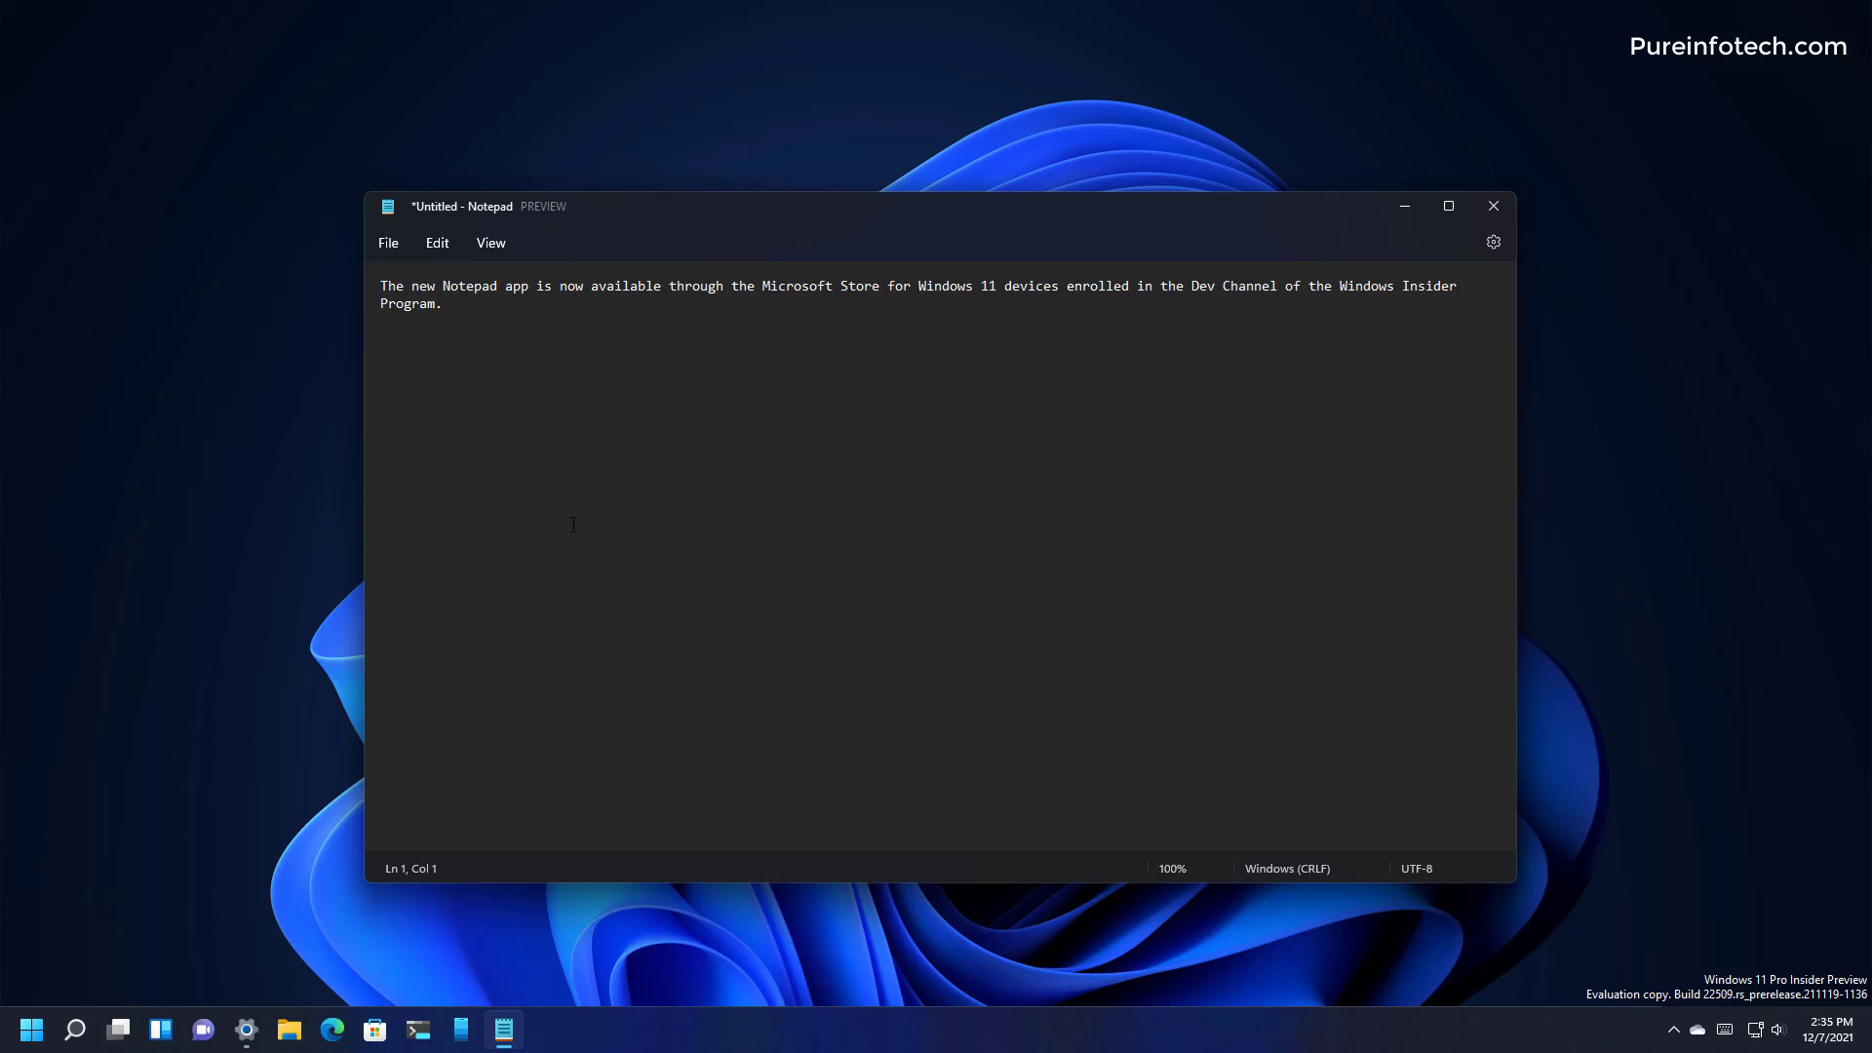
click(1493, 241)
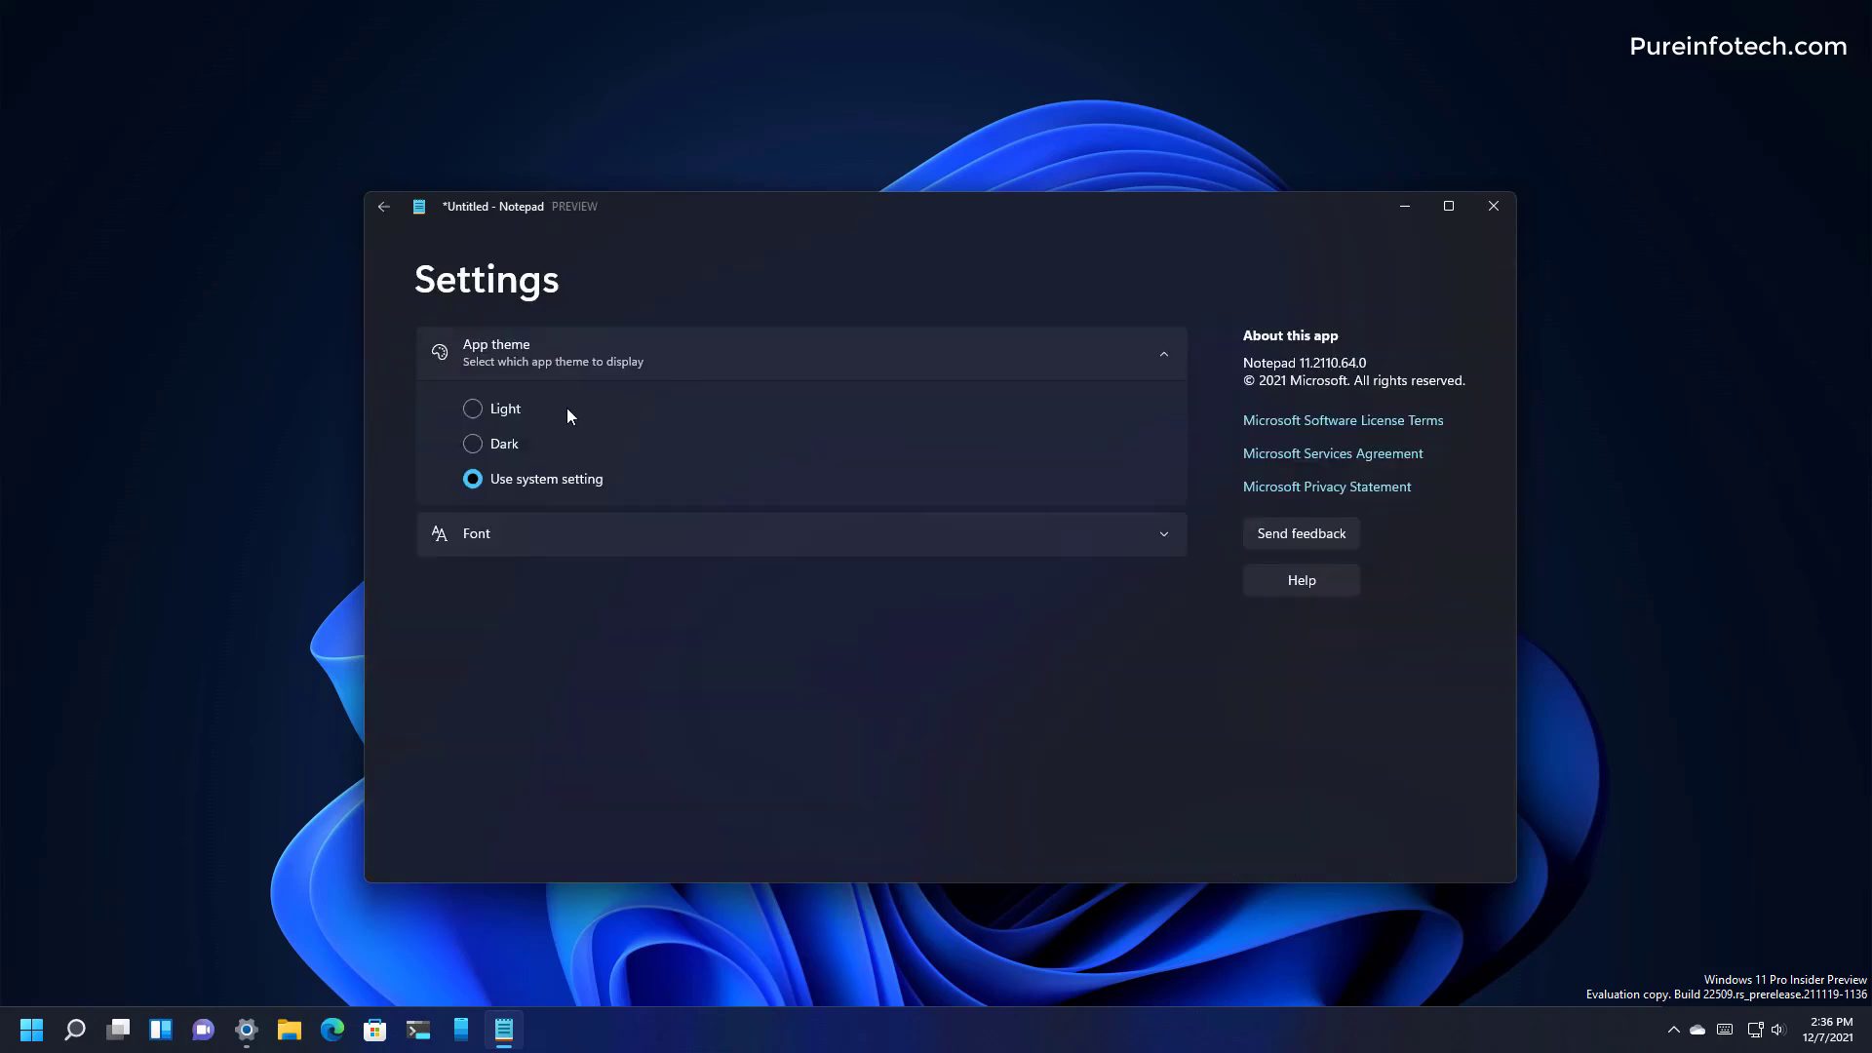
mouse_move(500, 417)
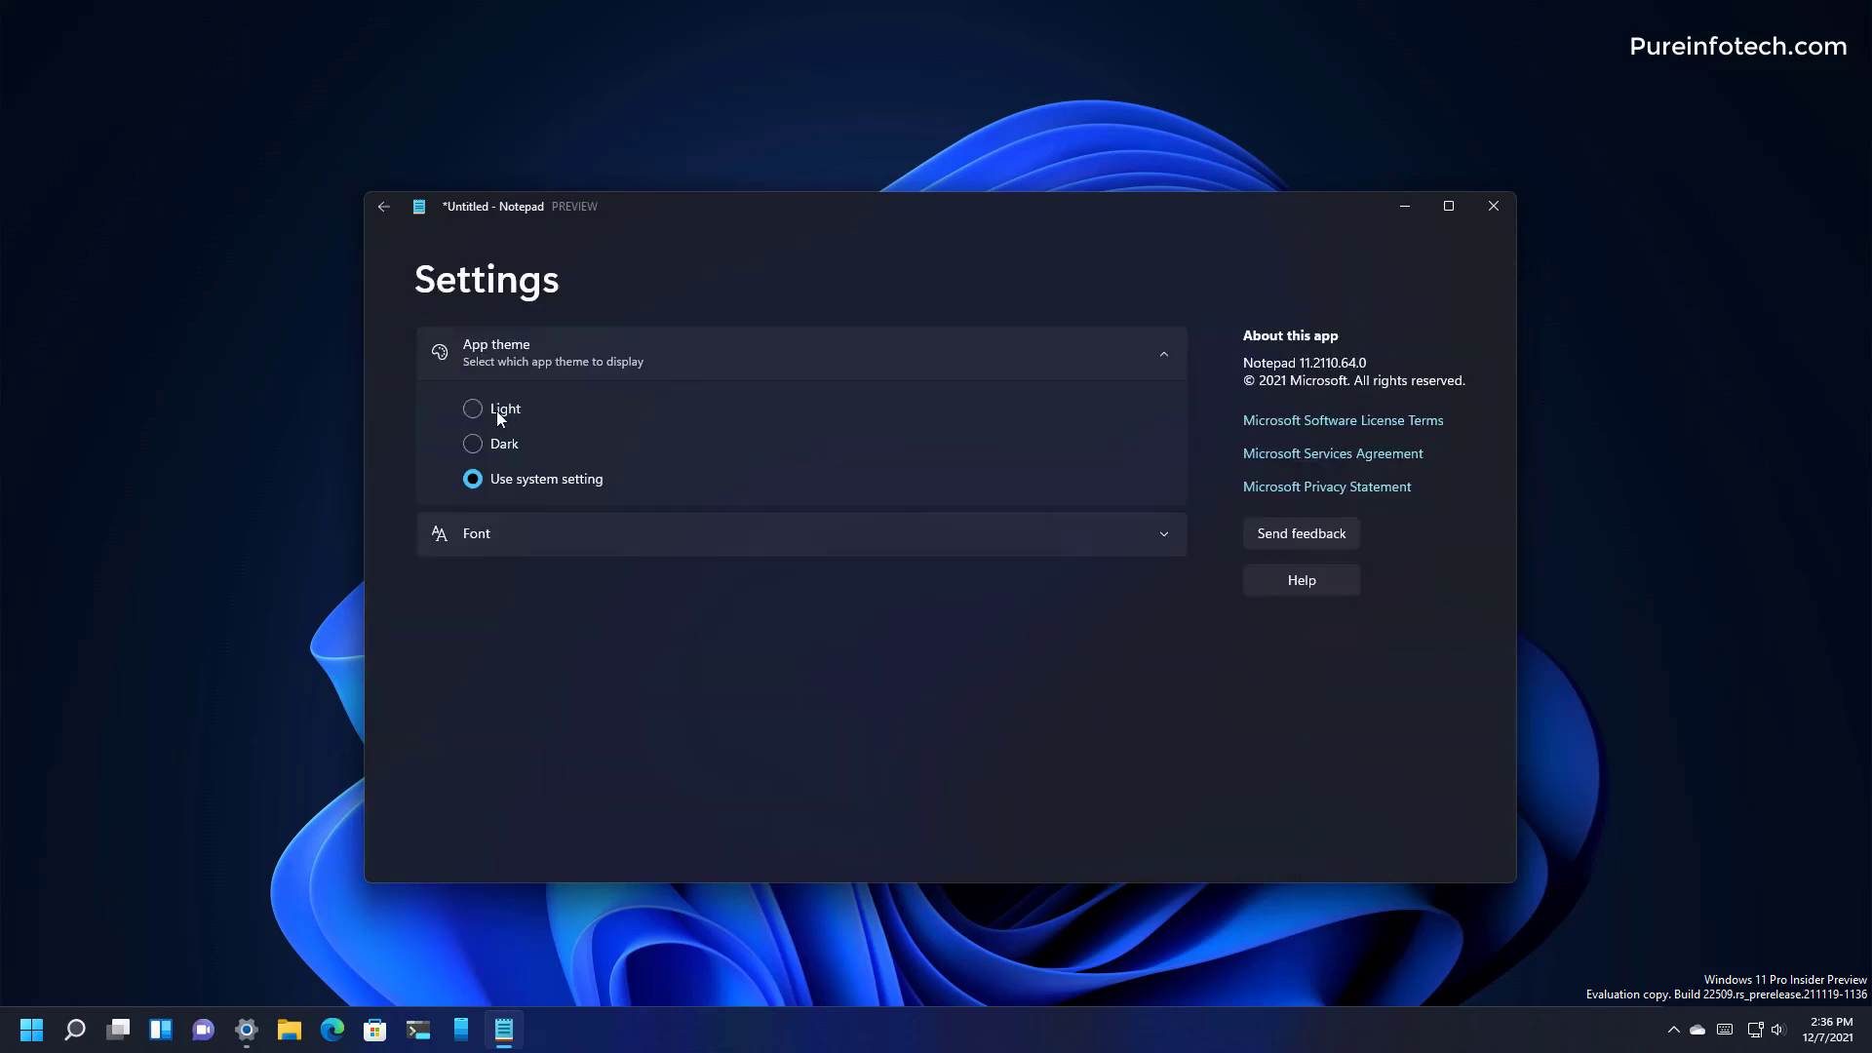
click(472, 409)
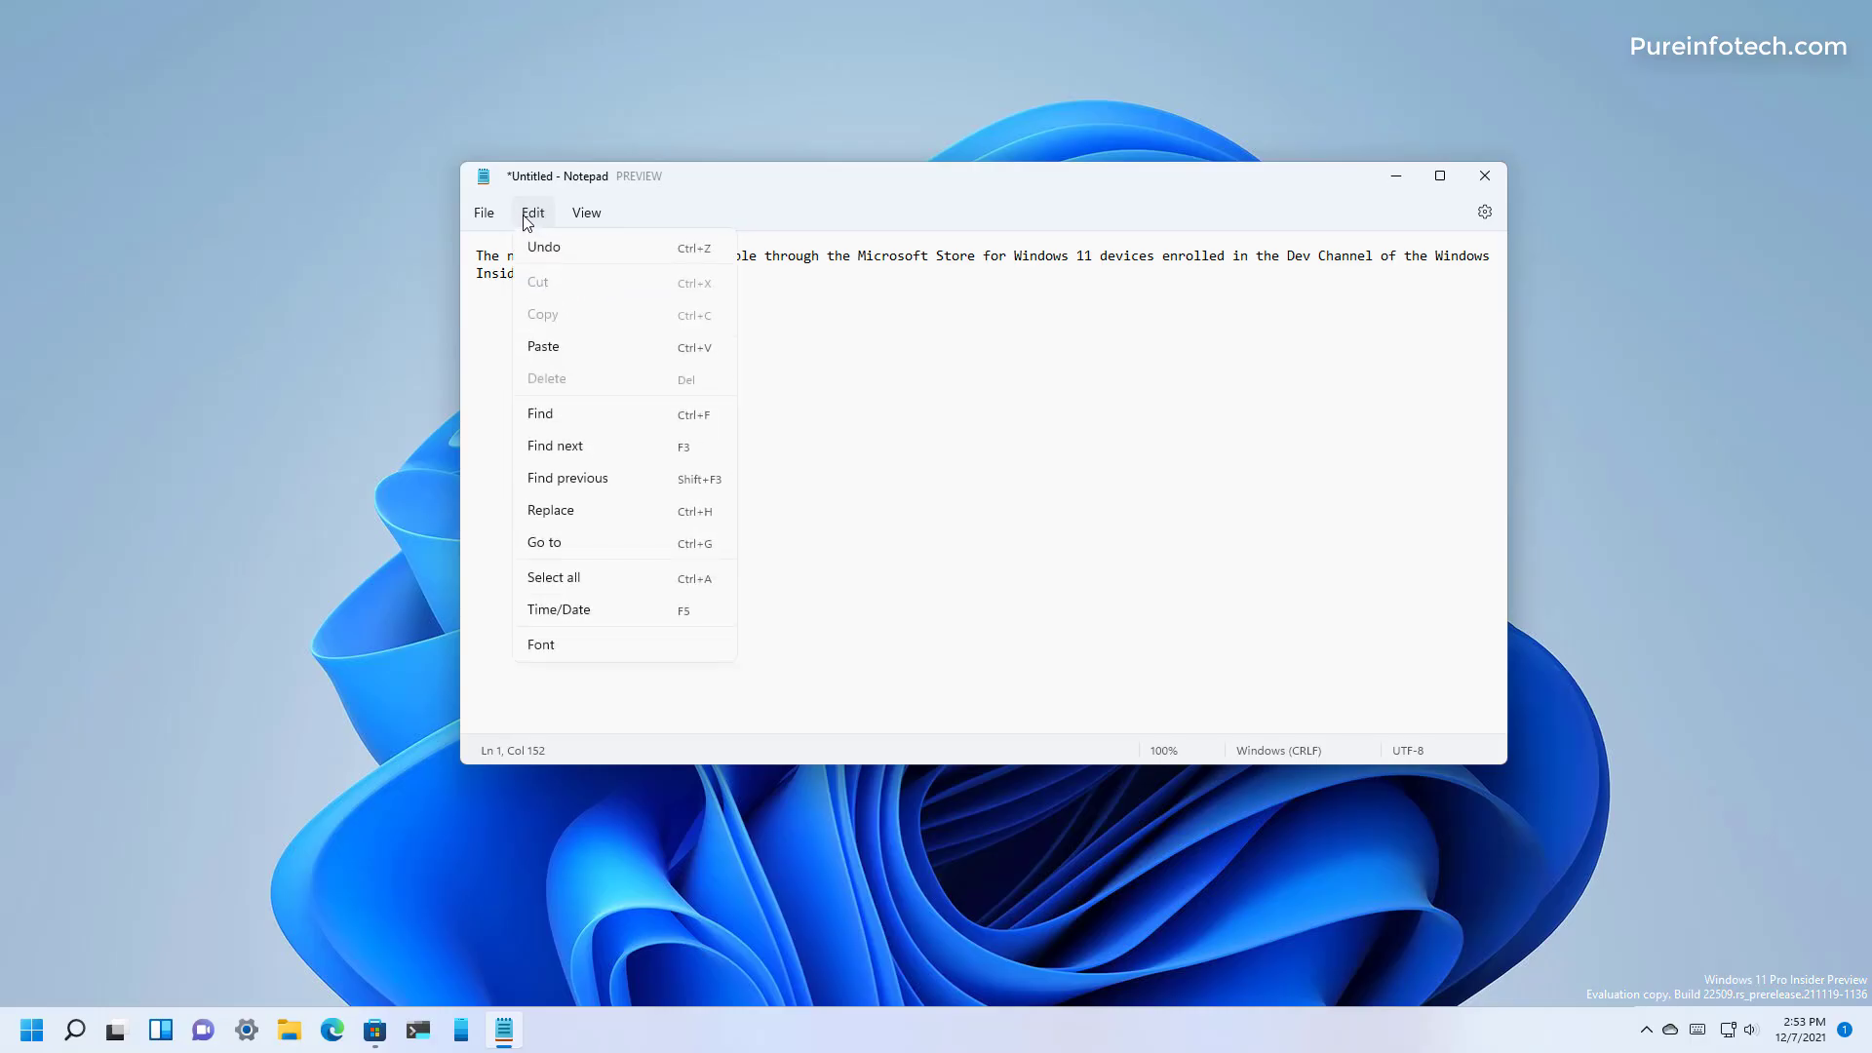
mouse_move(569, 413)
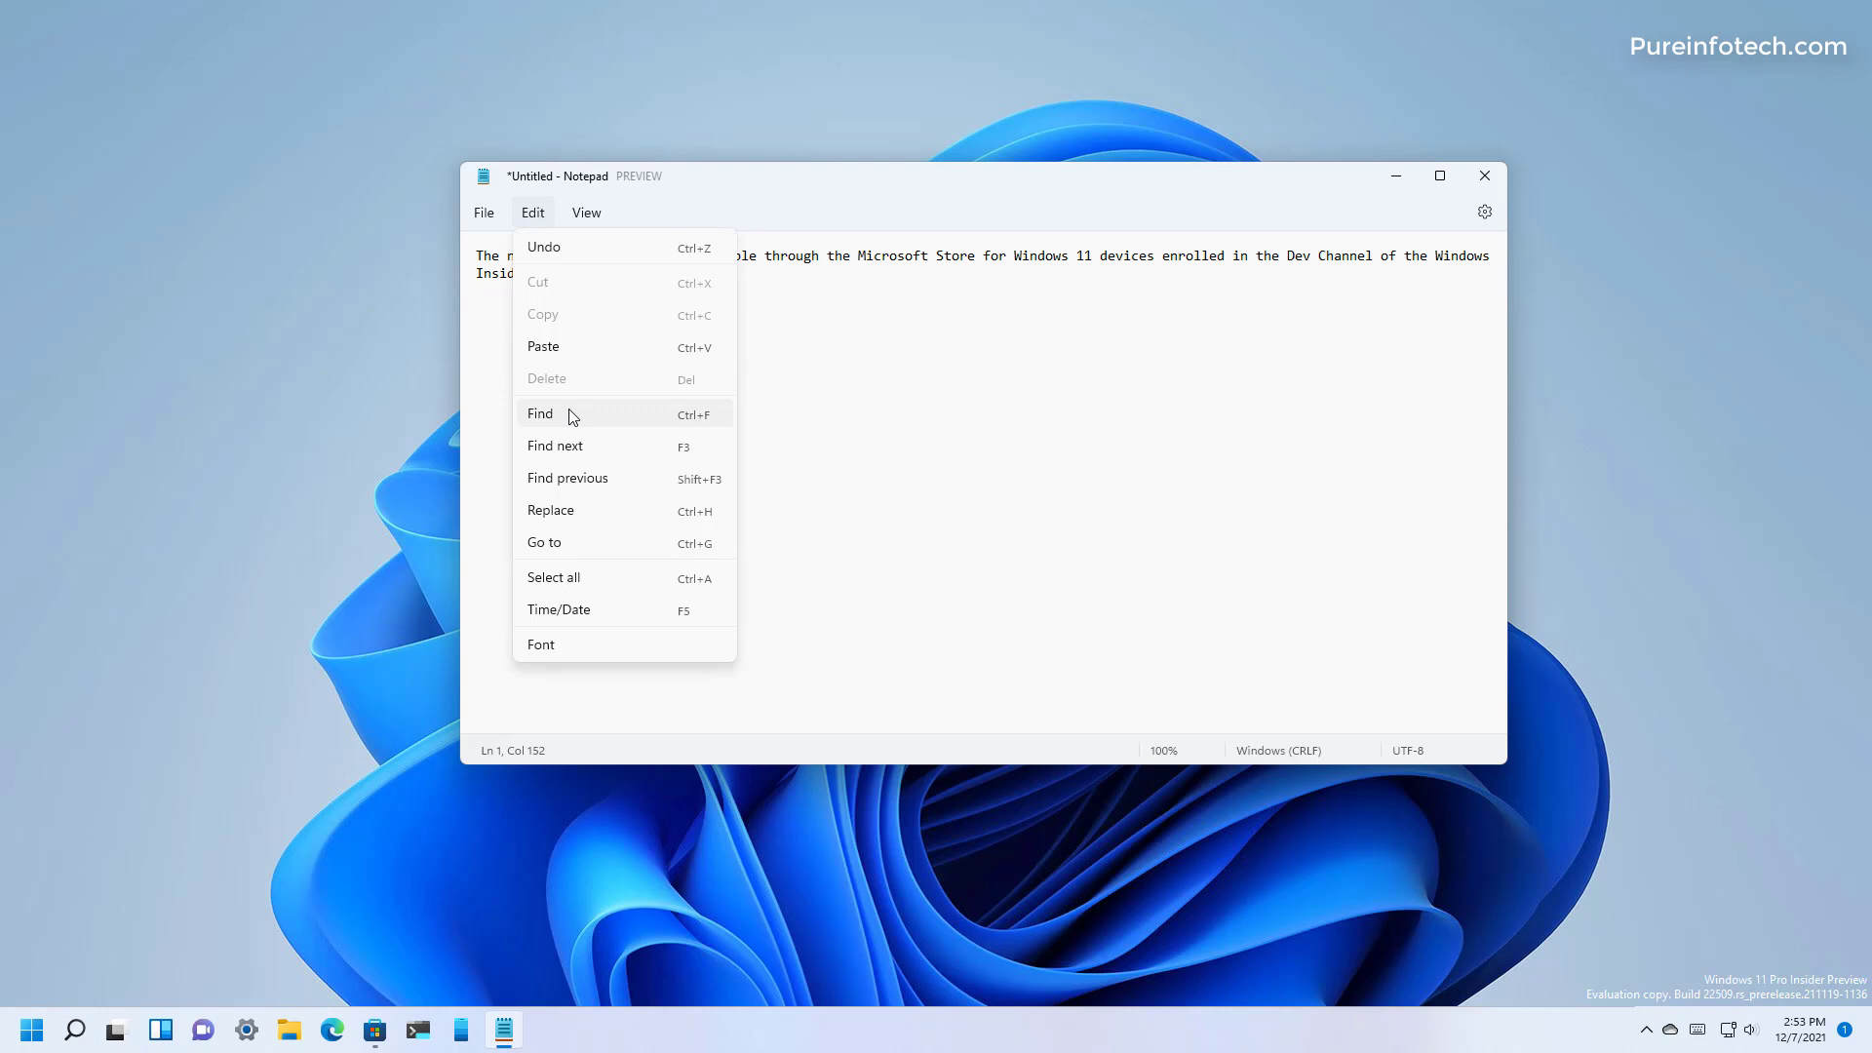
- Search the note for 'notepad' with replace fields shown, jumping to the previous match
click(539, 414)
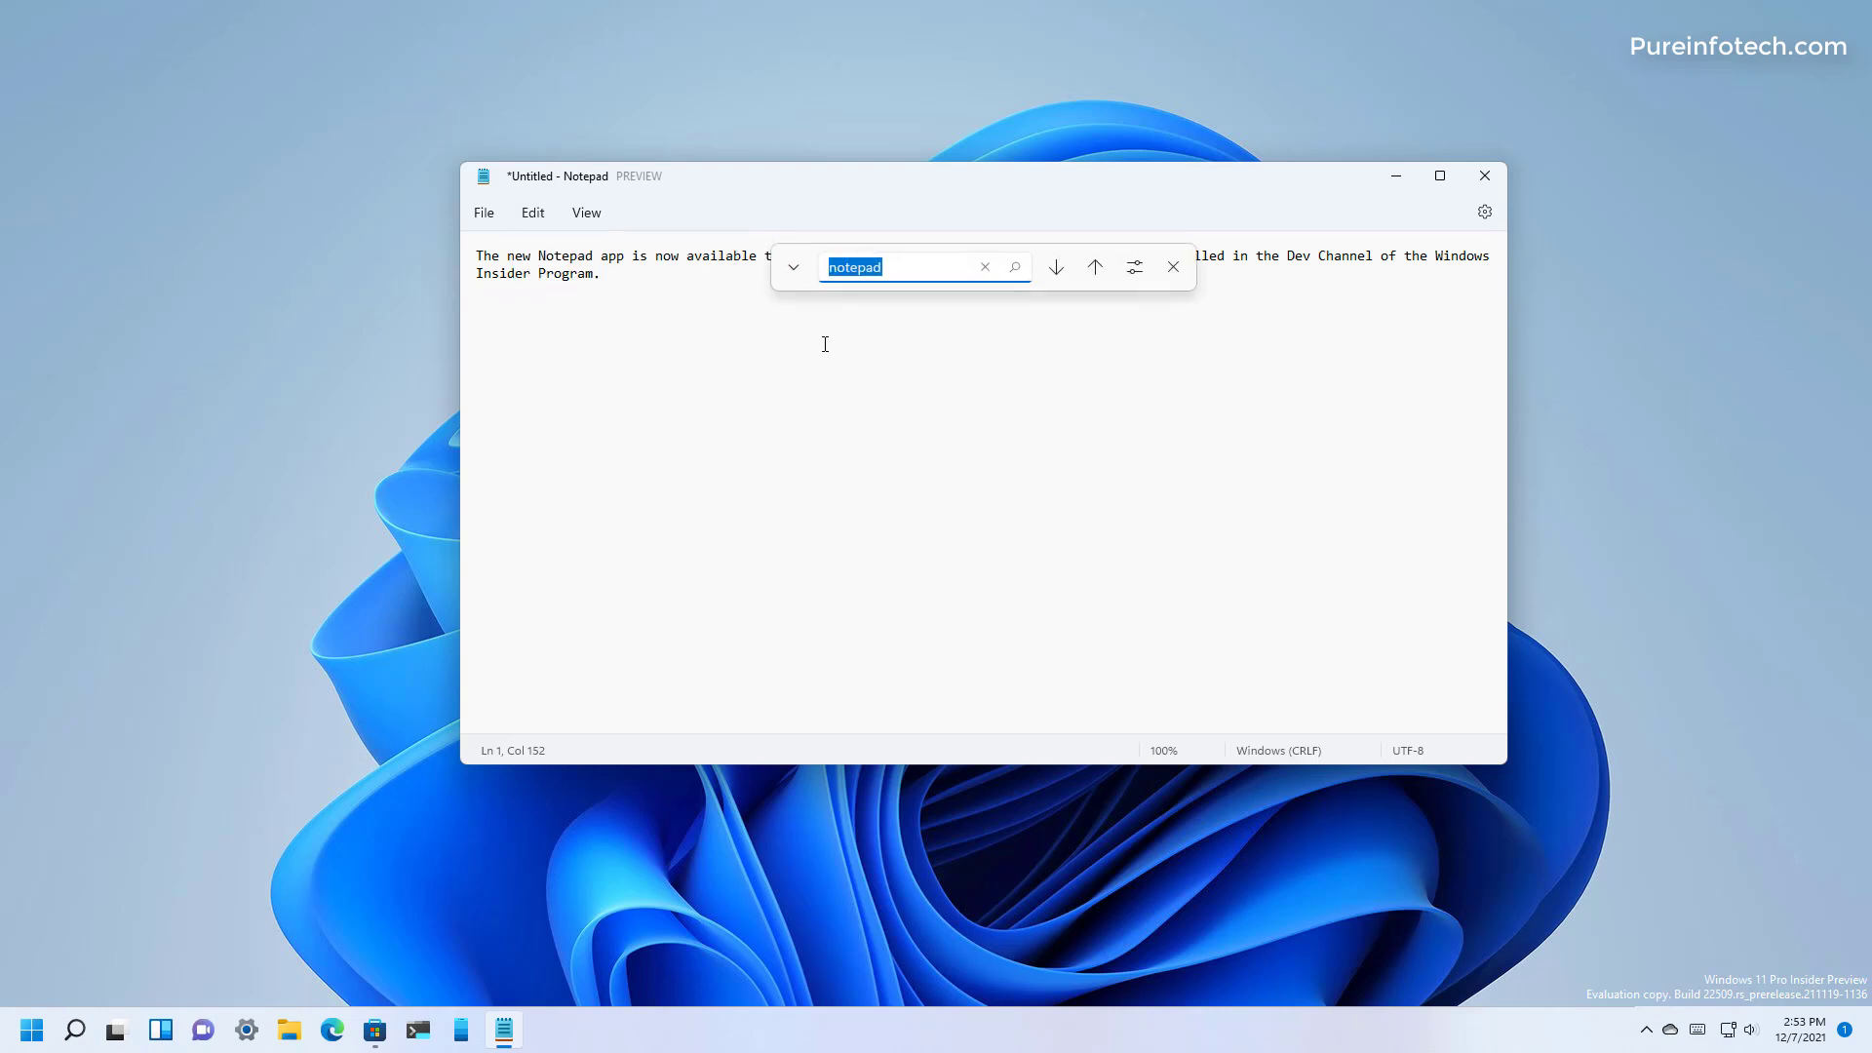
click(793, 266)
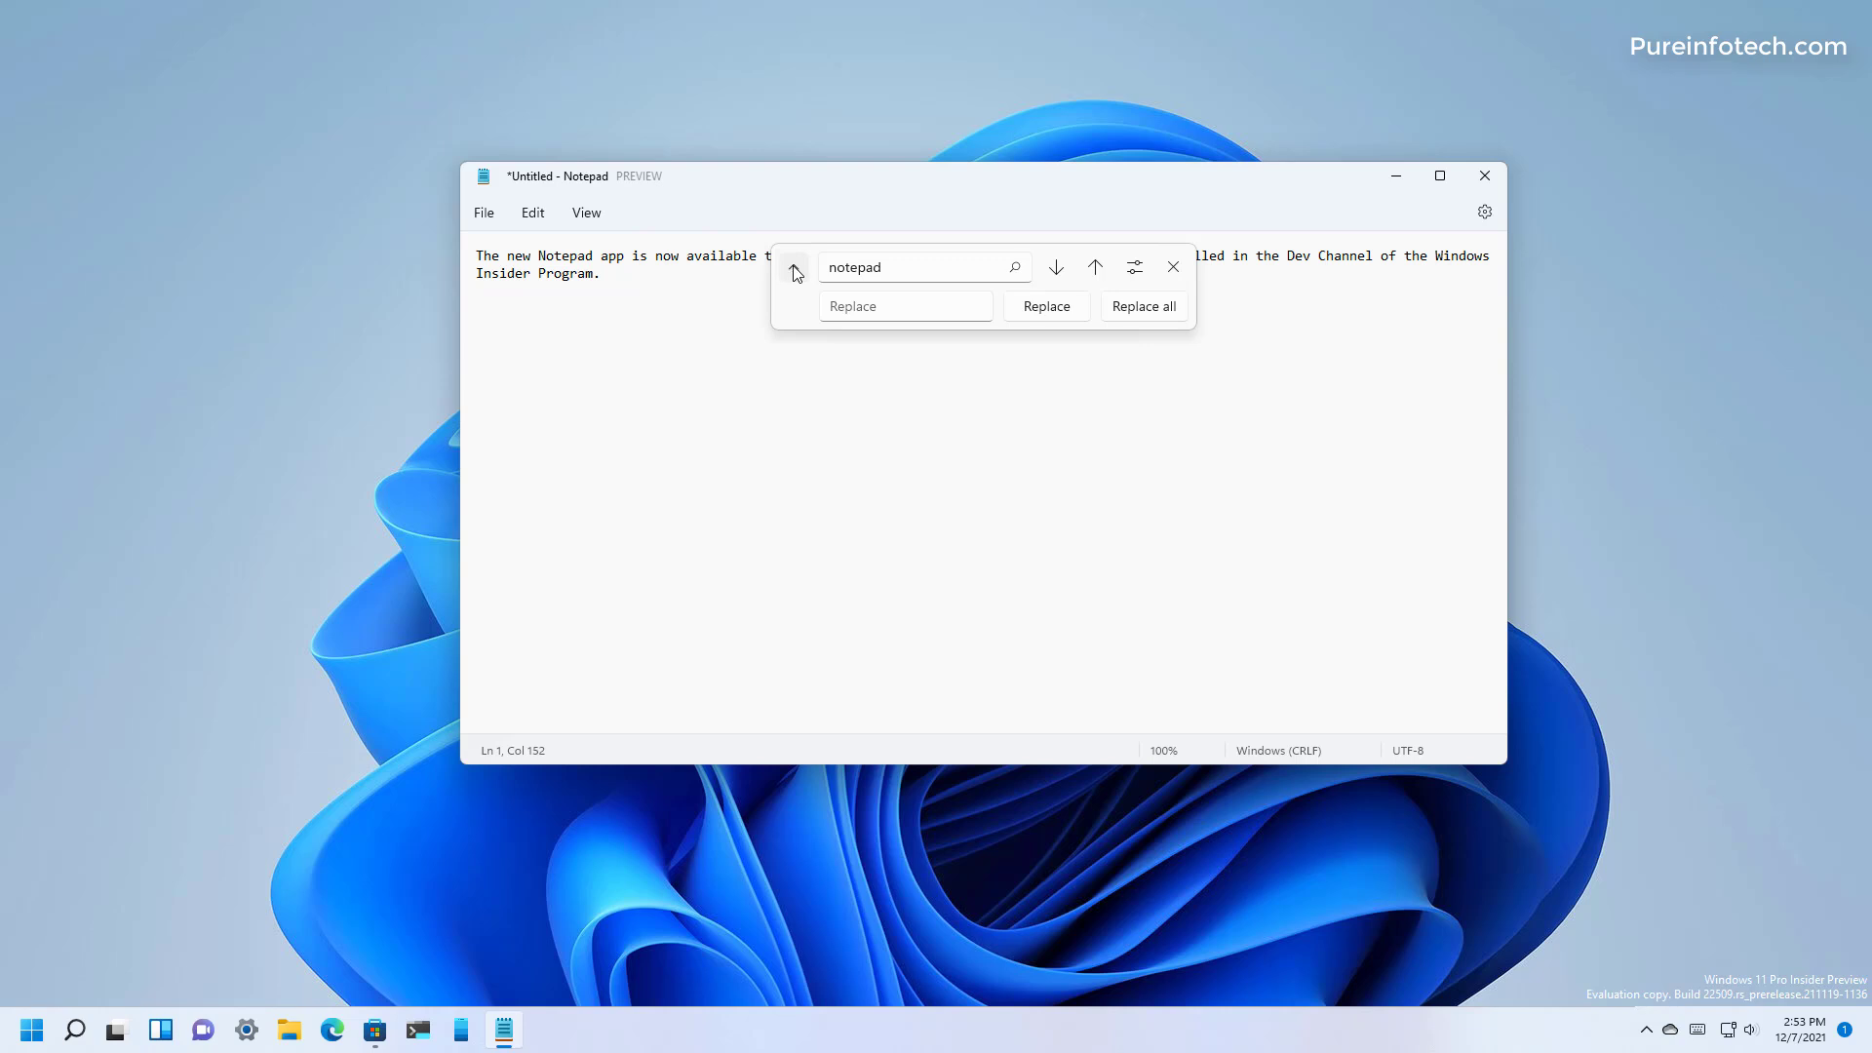
mouse_move(1056, 266)
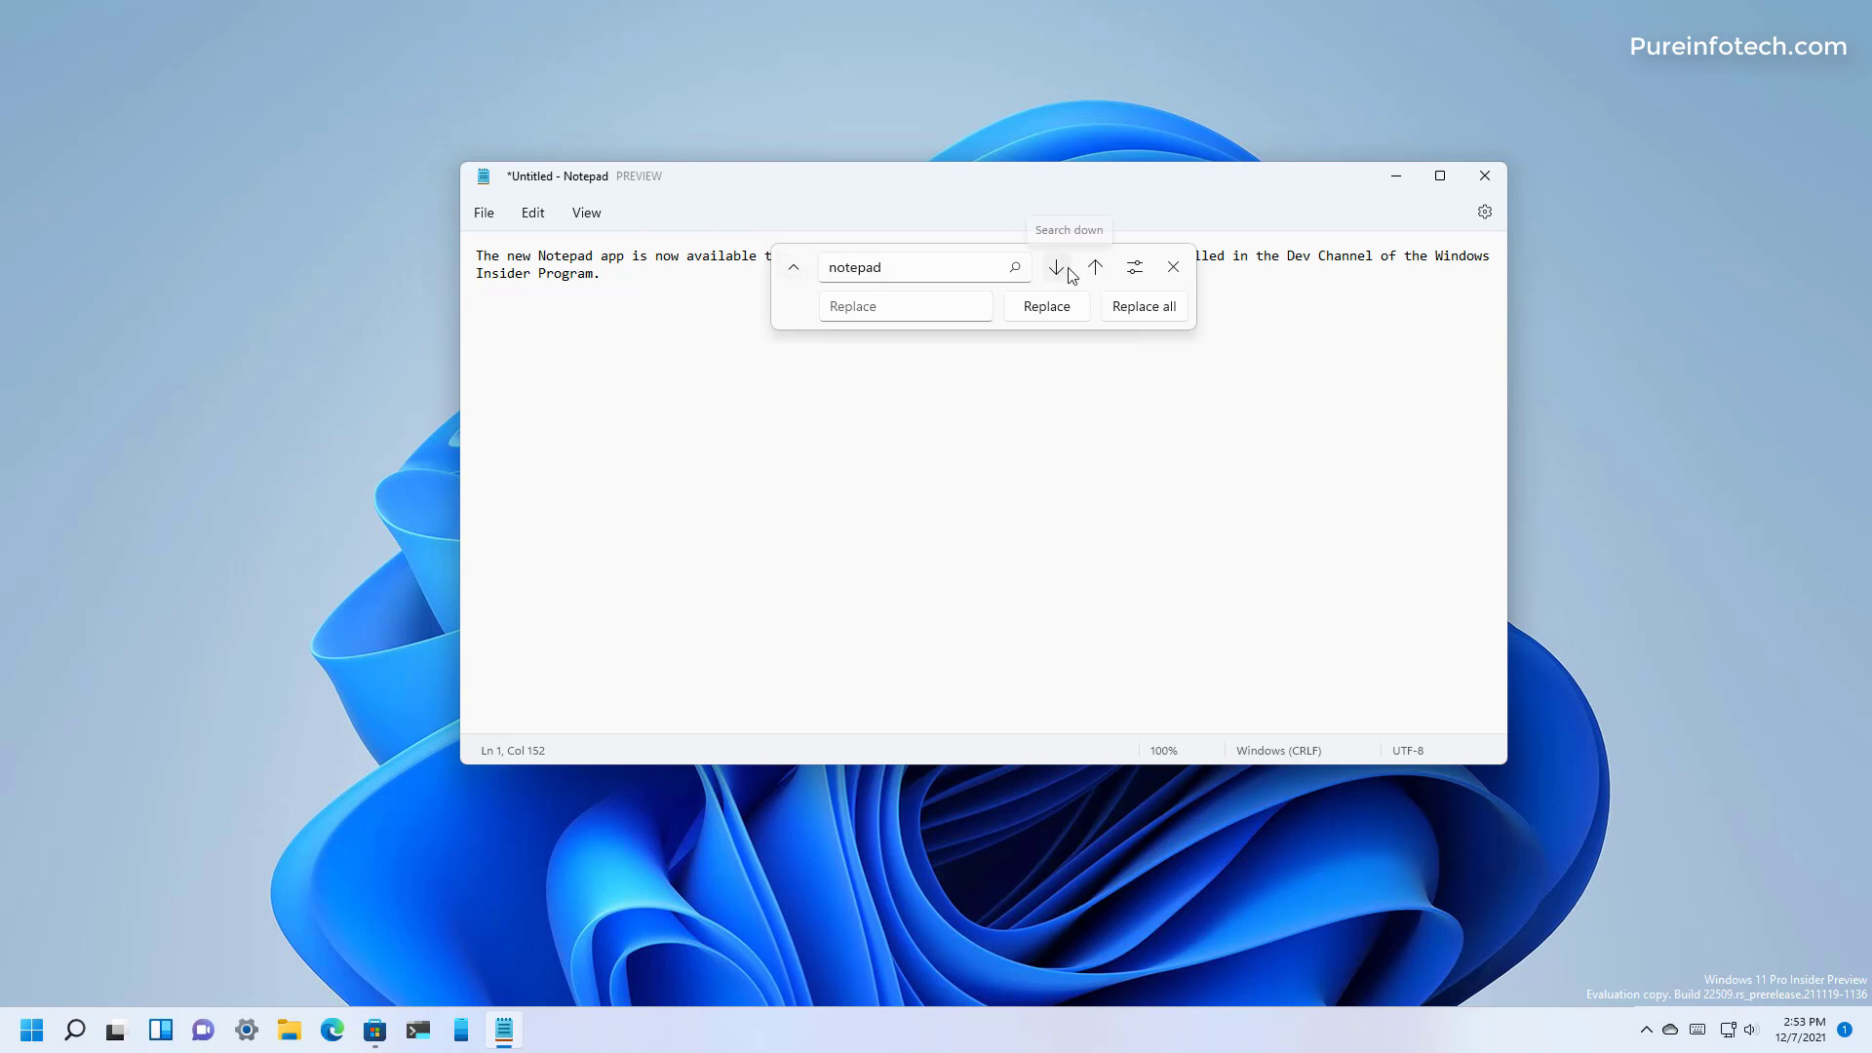
mouse_move(1093, 270)
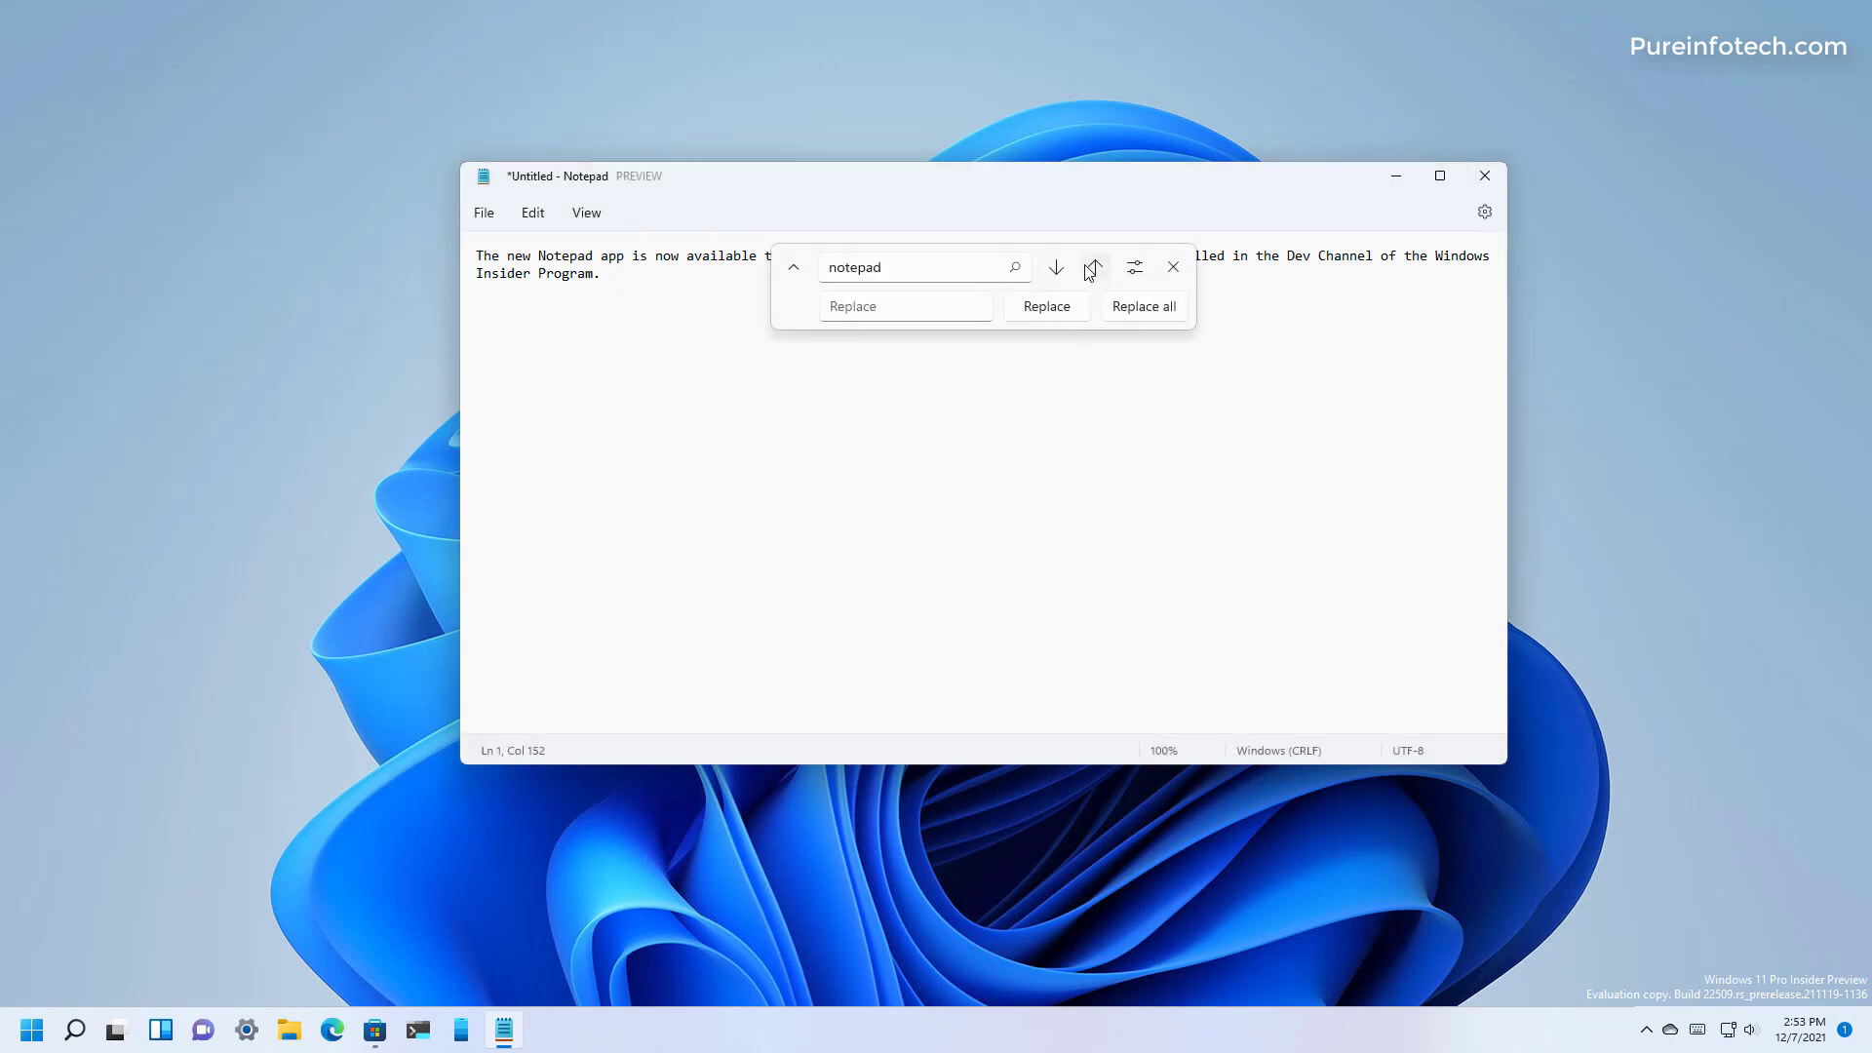
click(1134, 267)
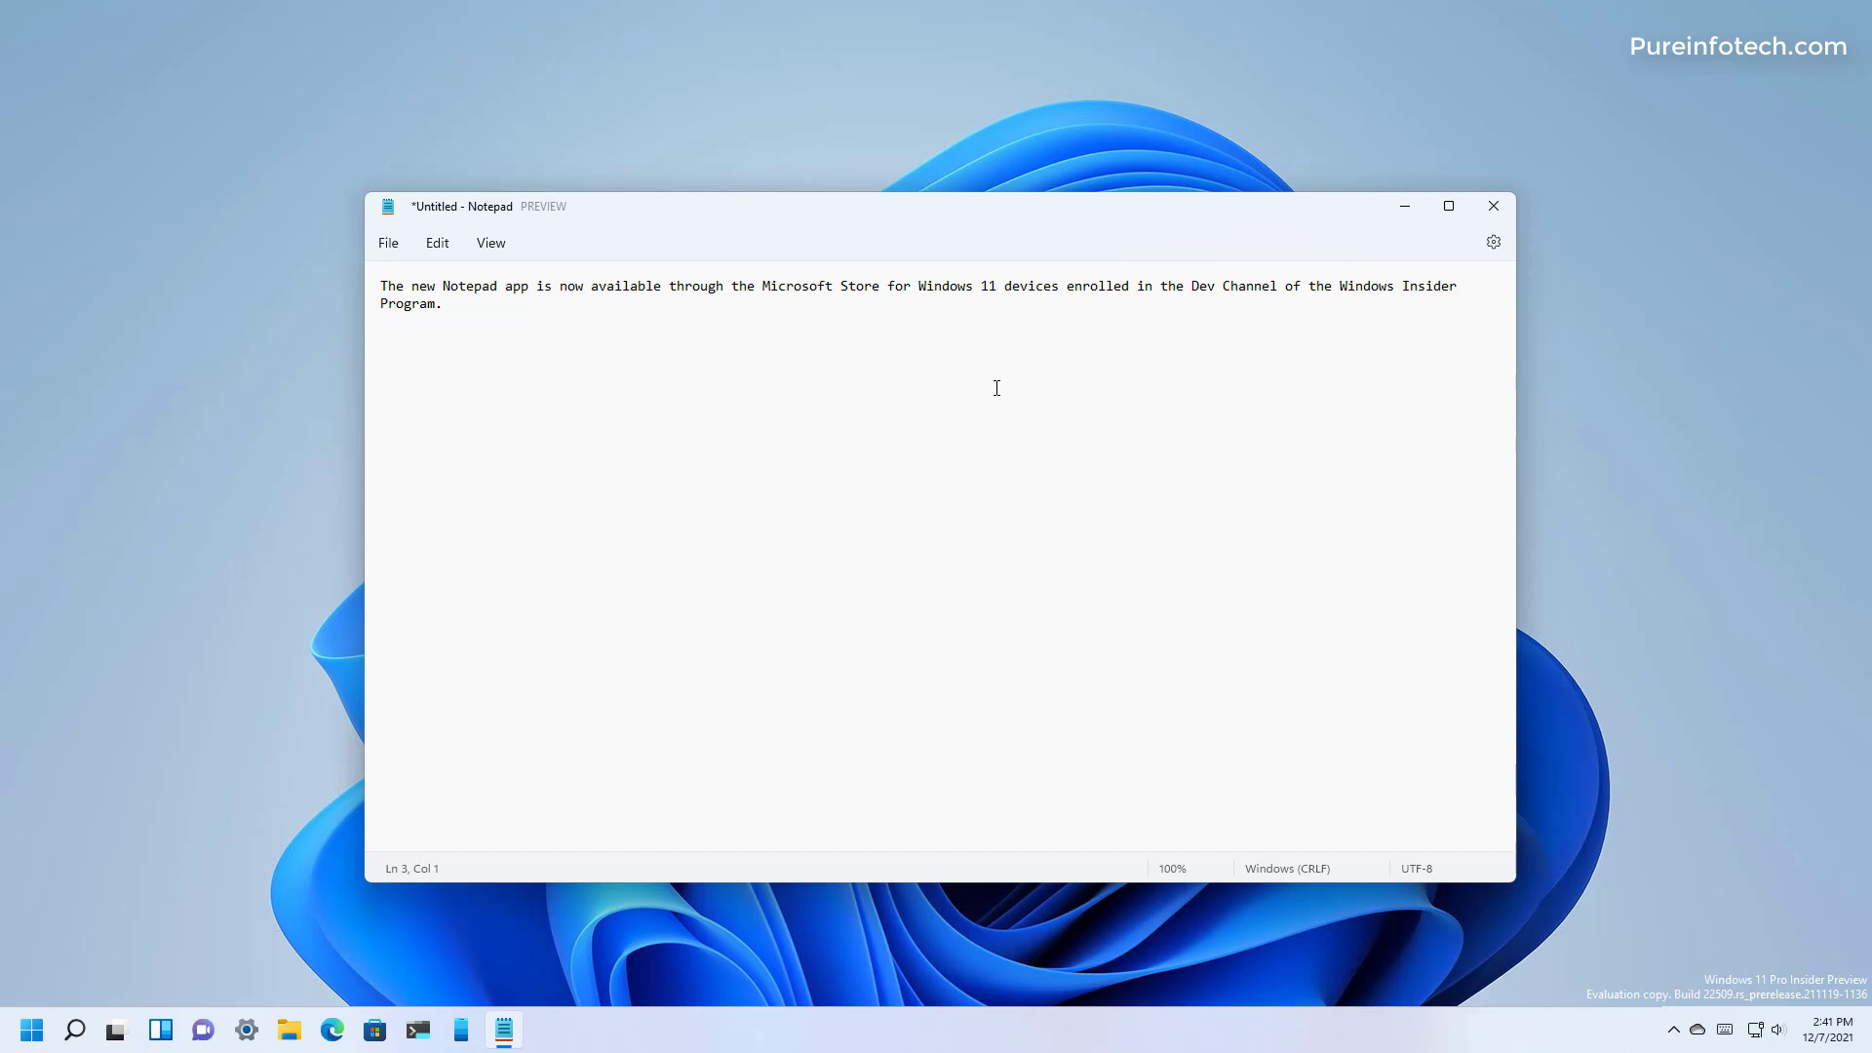
mouse_move(310, 739)
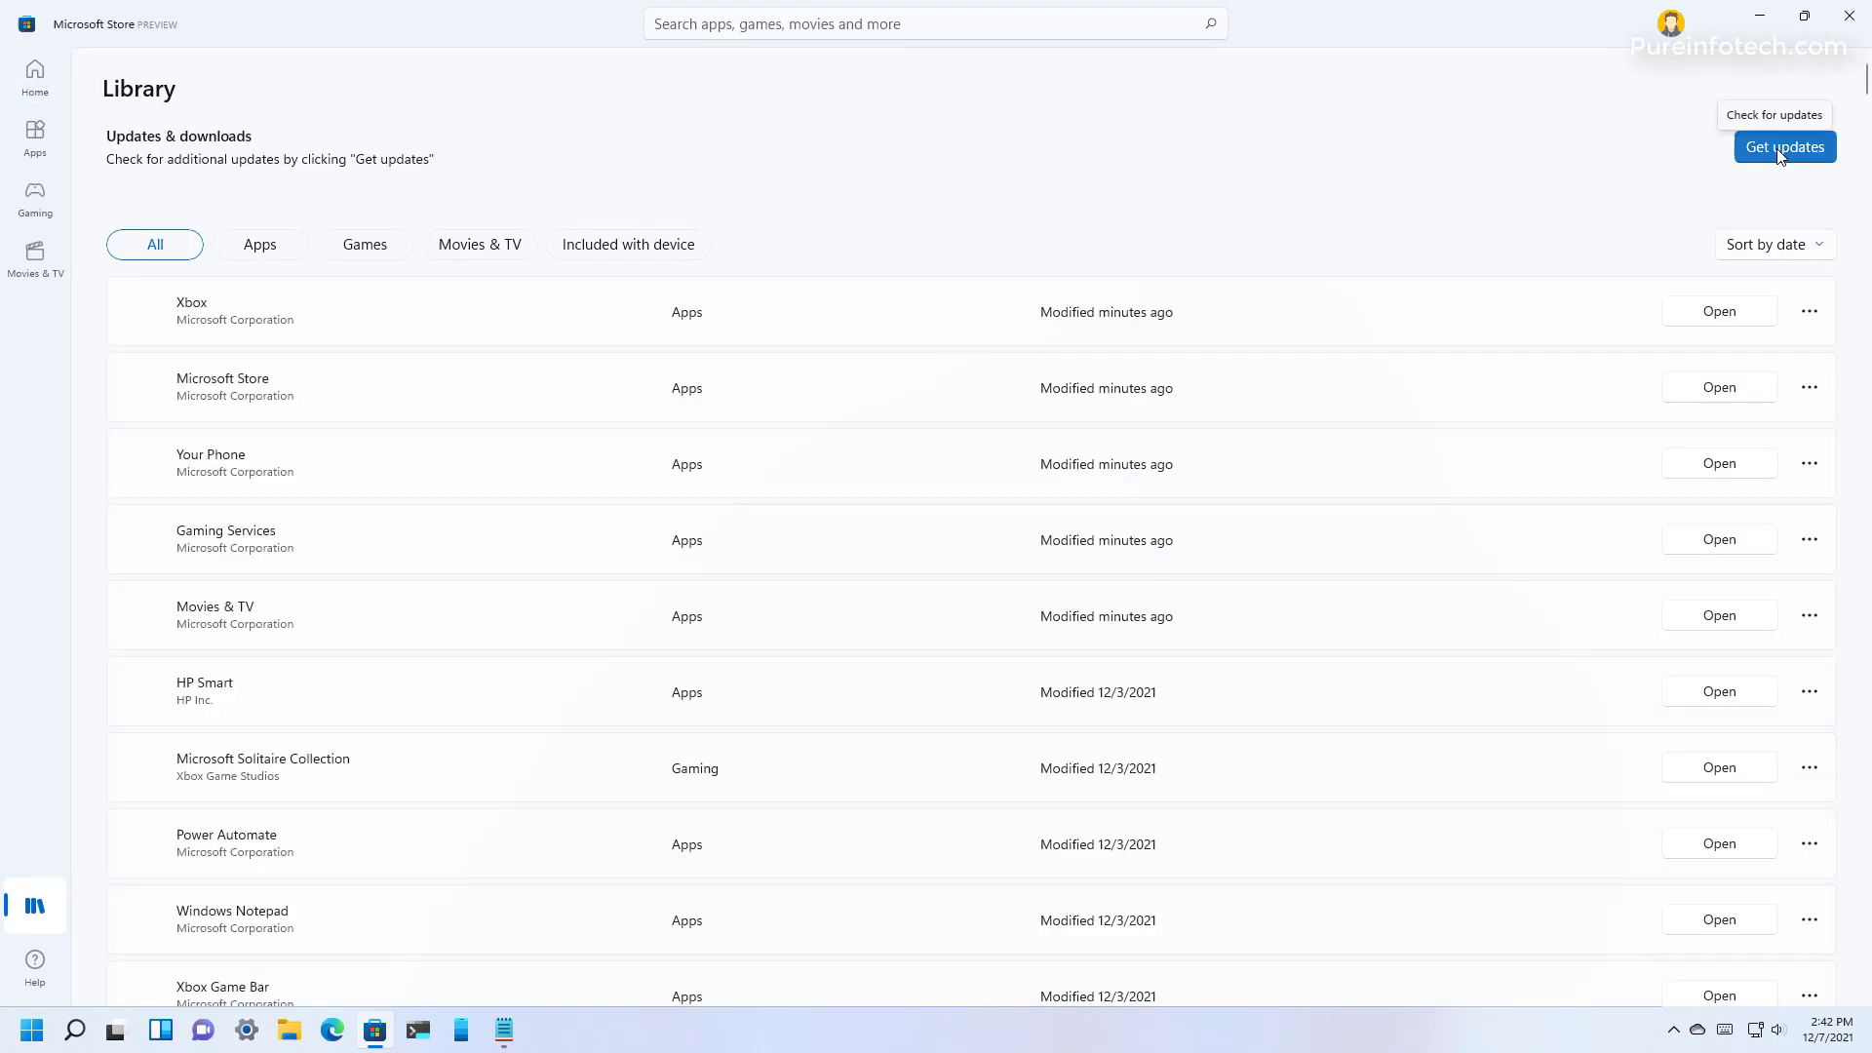
- Fetch Store updates so the Xbox update downloads, then bring Notepad back to front
click(1784, 146)
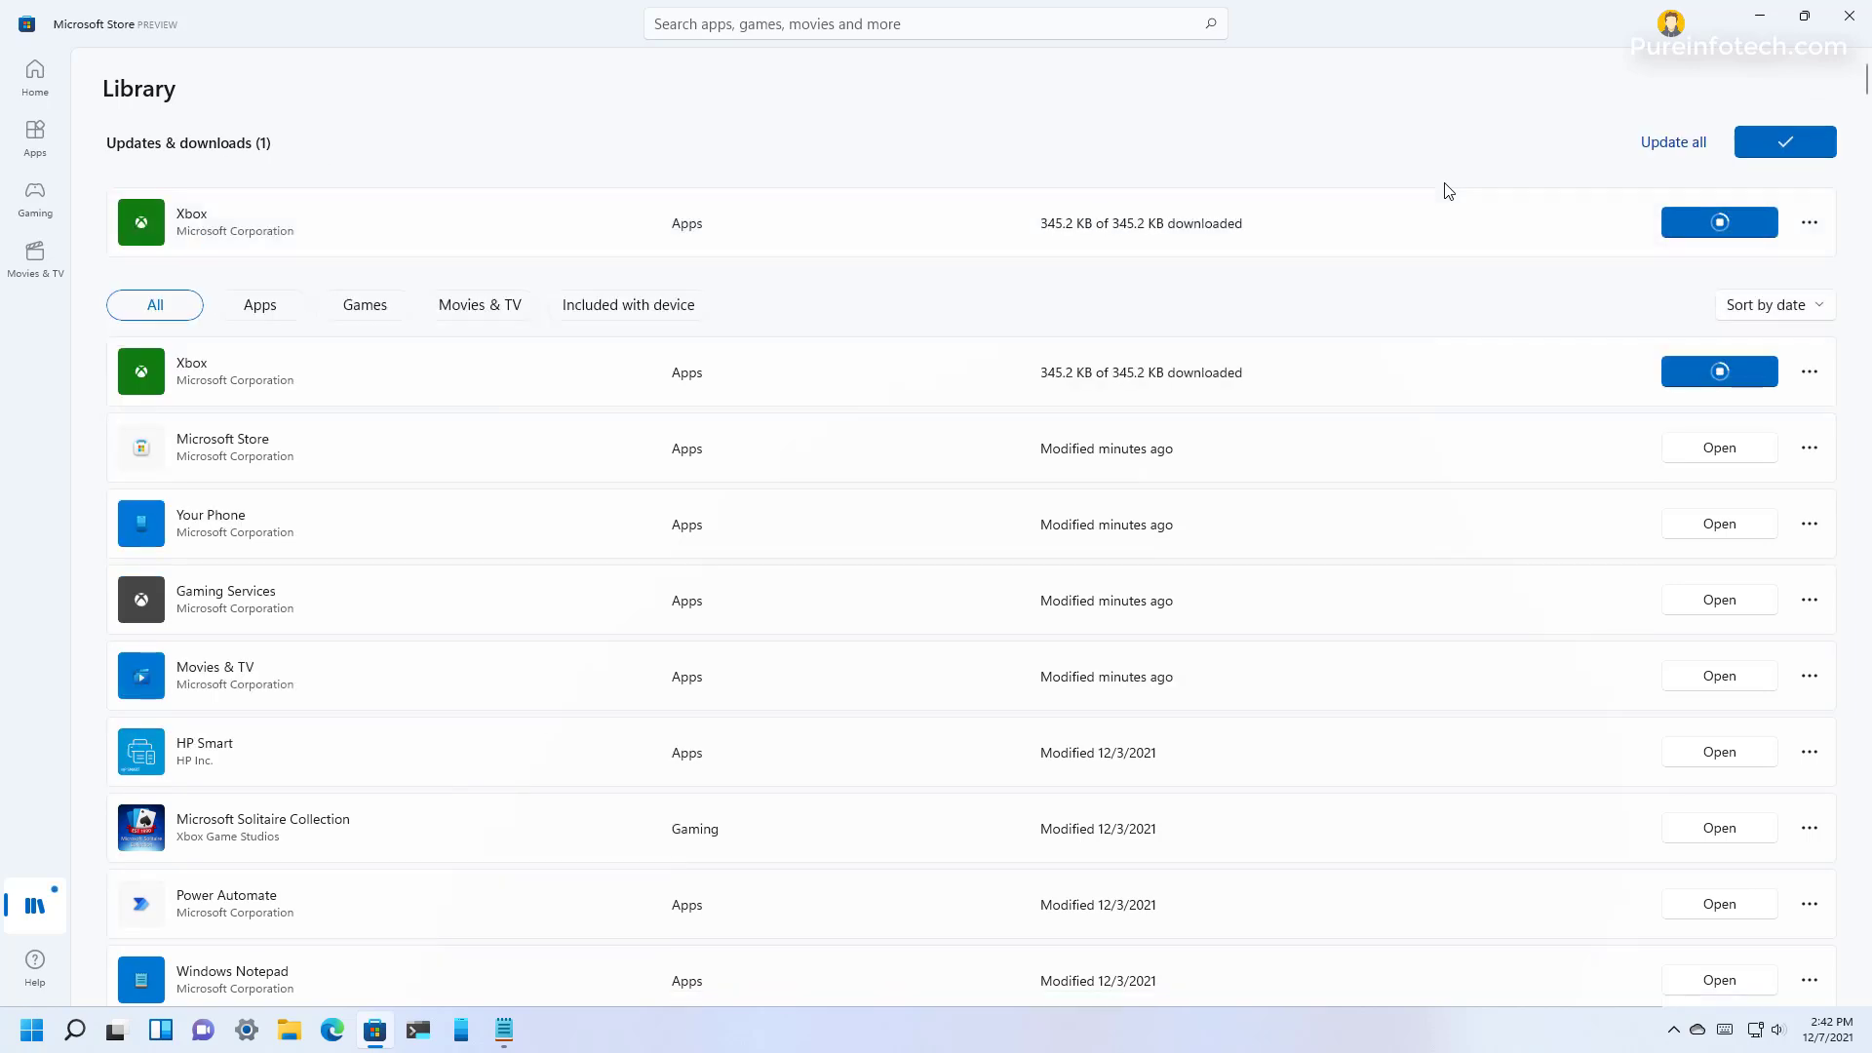
click(503, 1030)
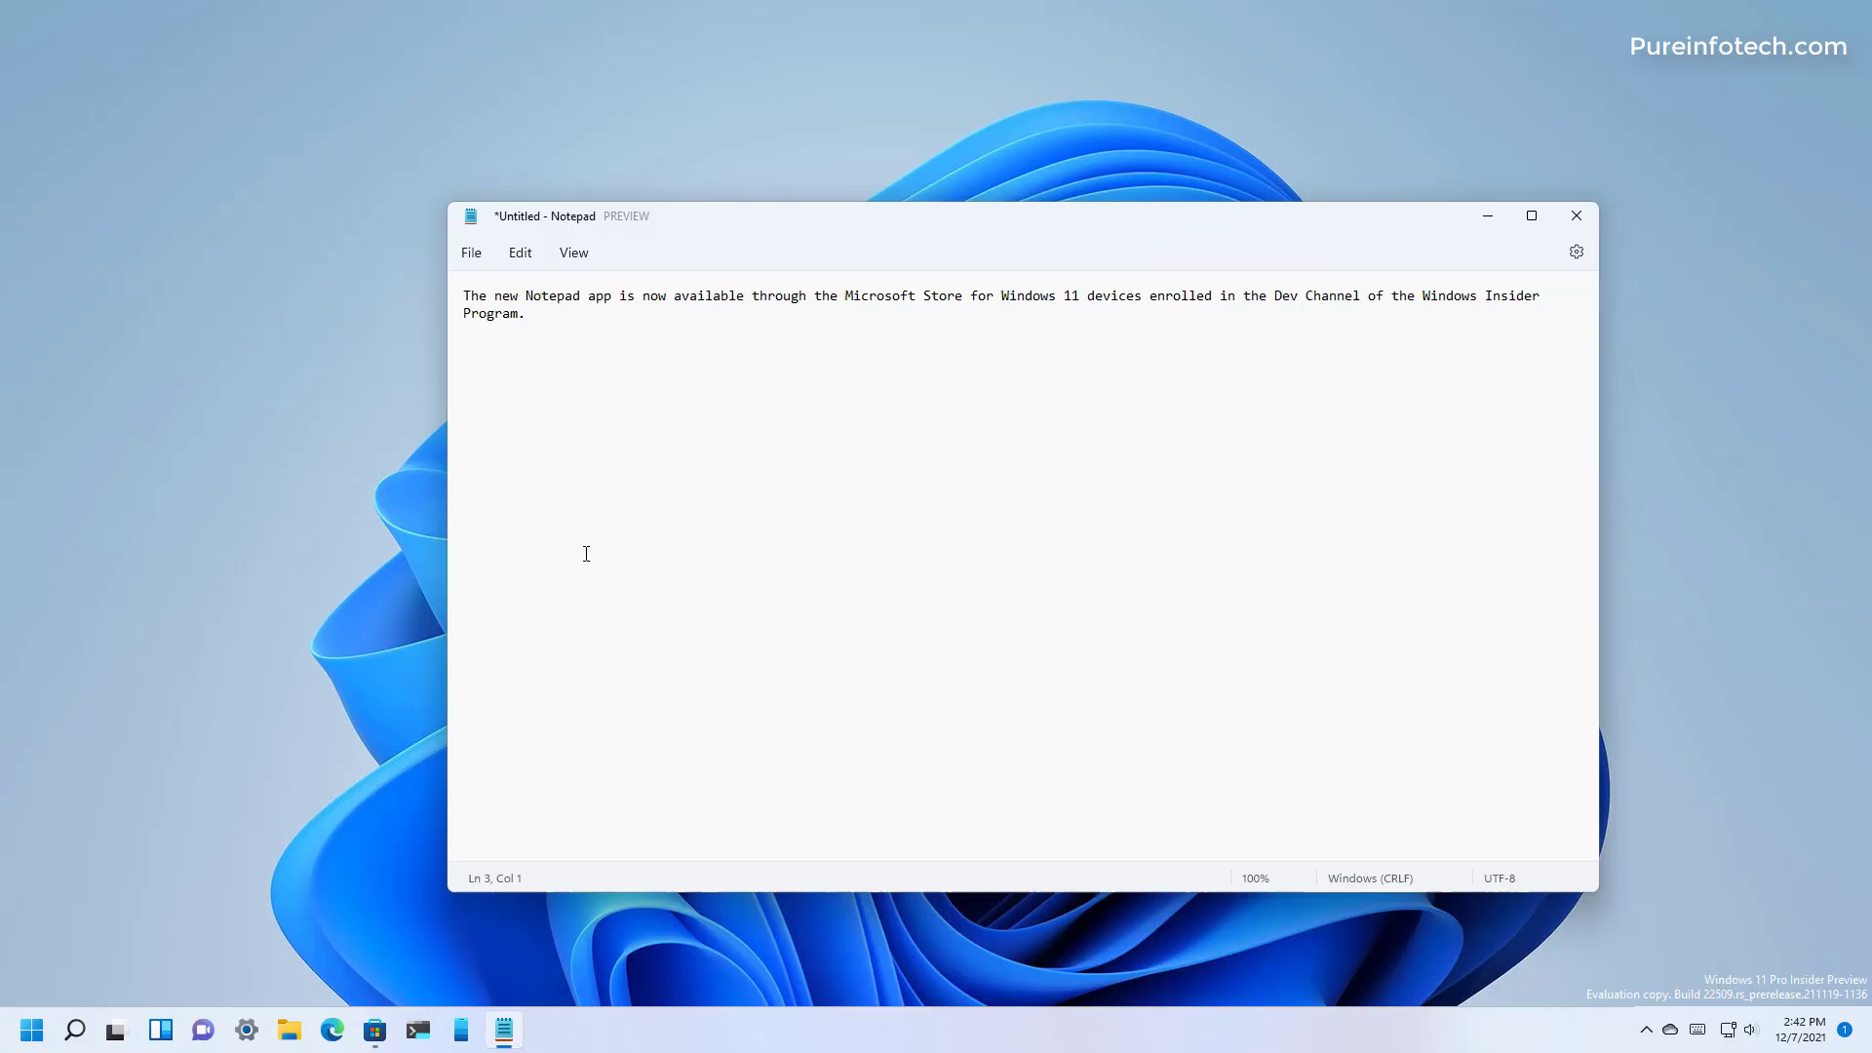